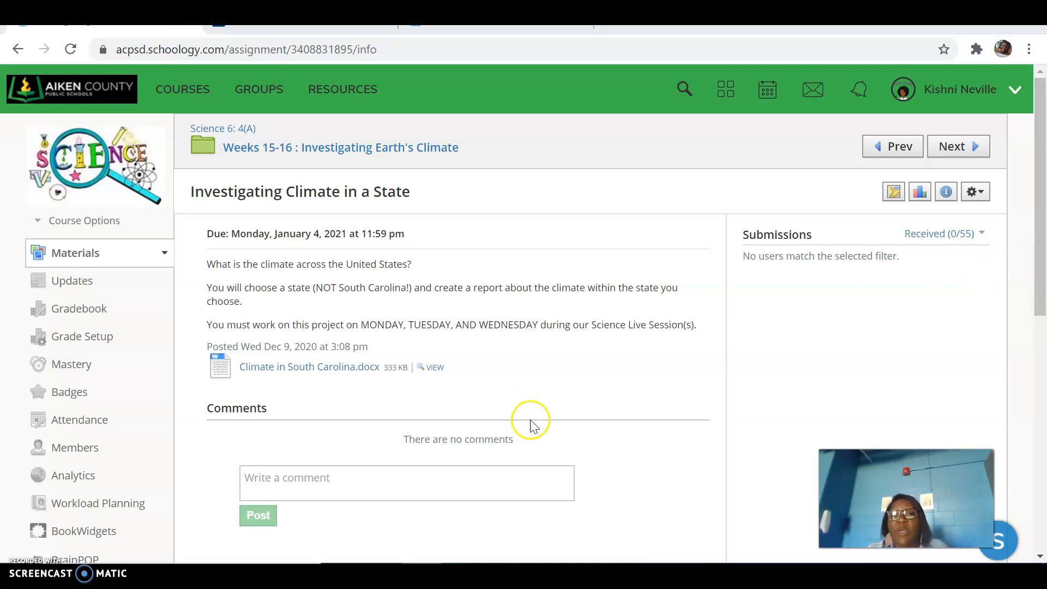
{"action": "mouse_move", "coordinate": [533, 426]}
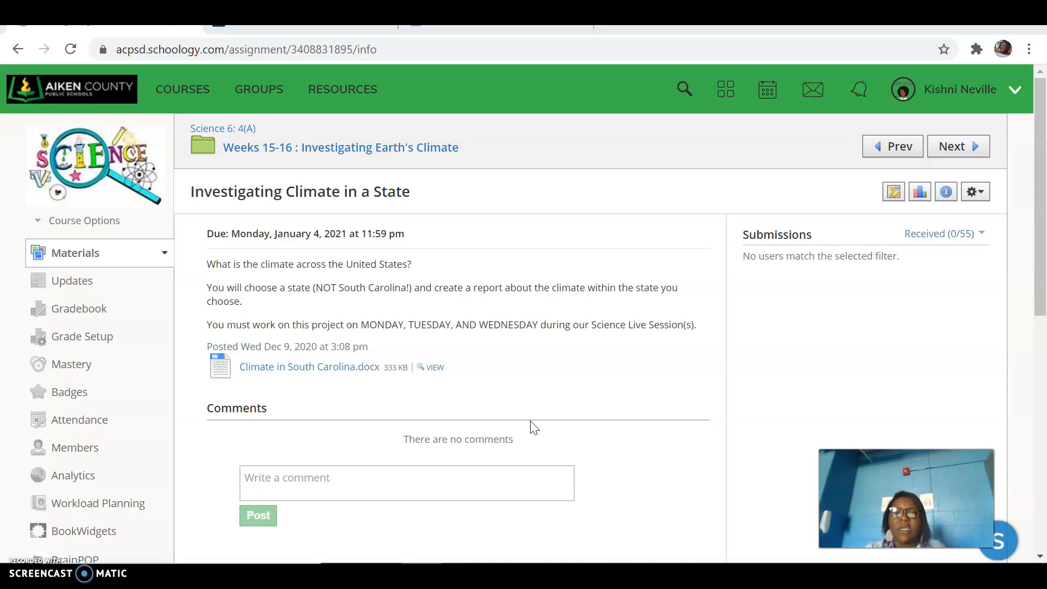
{"action": "mouse_move", "coordinate": [556, 438]}
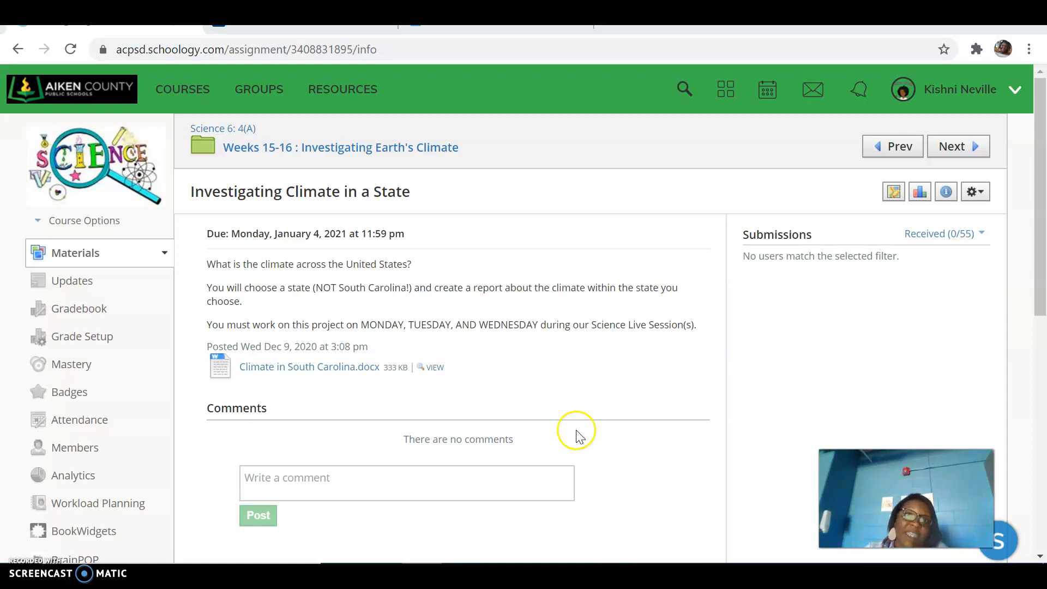
{"action": "mouse_move", "coordinate": [570, 406]}
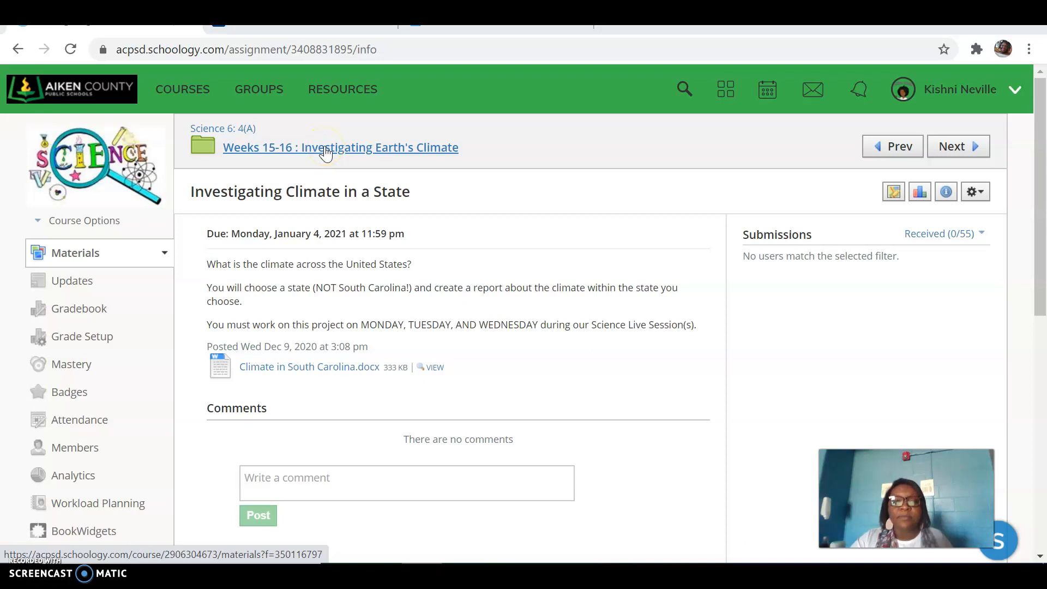
- Open 'Climate in South Carolina.docx' in Word, show the Home ribbon, and hide the Navigation pane
{"action": "left_click", "coordinate": [308, 366]}
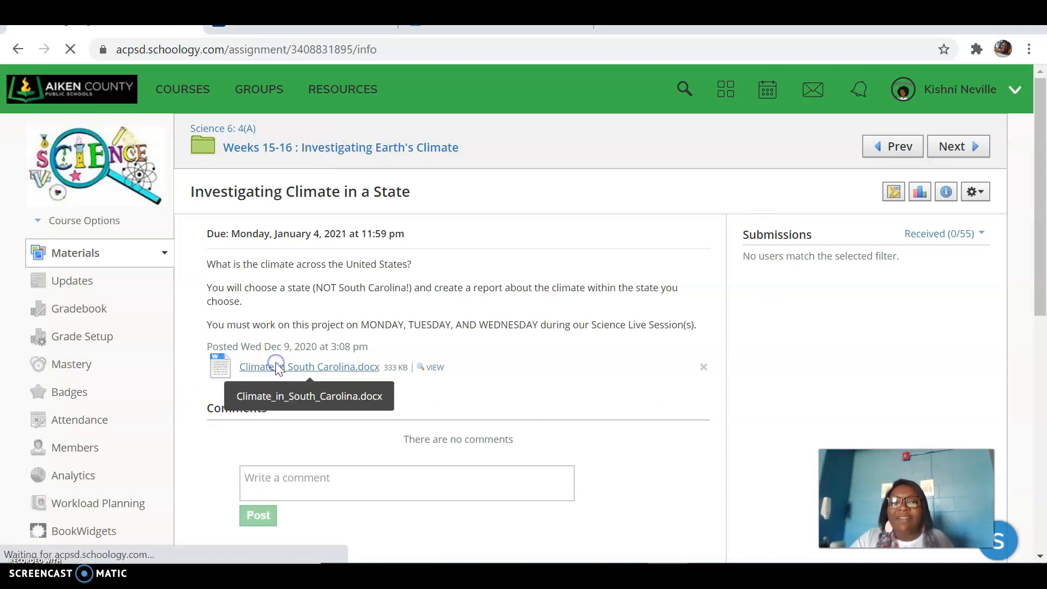
{"action": "left_click", "coordinate": [308, 367]}
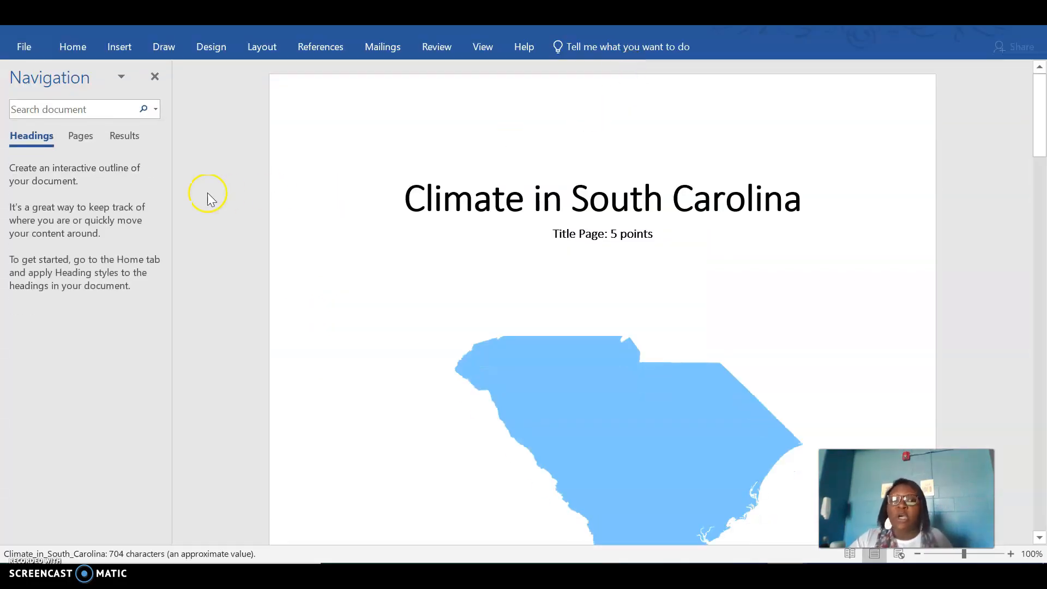
{"action": "left_click", "coordinate": [72, 47]}
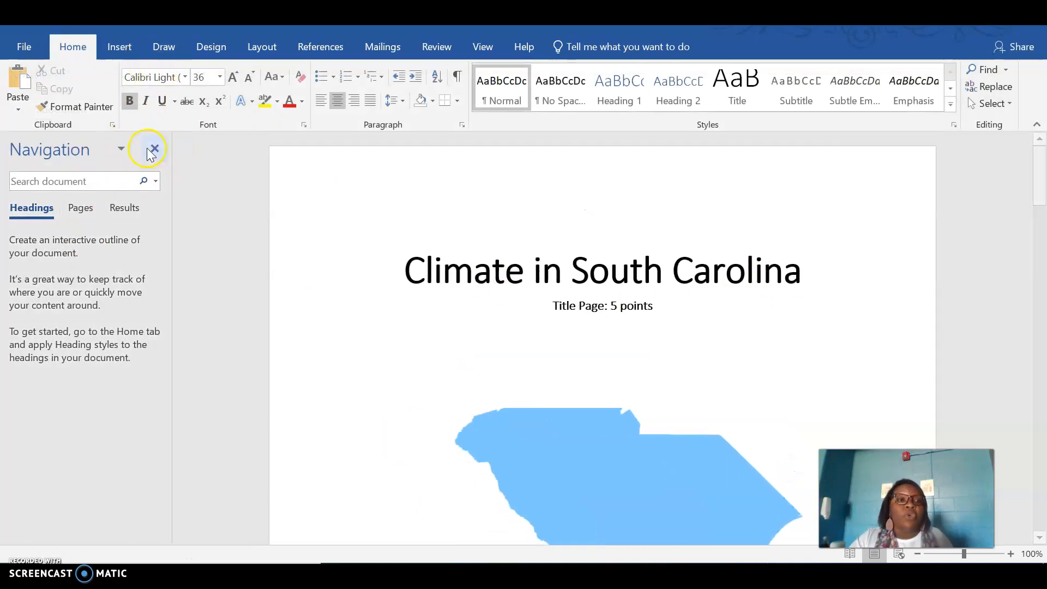
{"action": "left_click", "coordinate": [153, 149]}
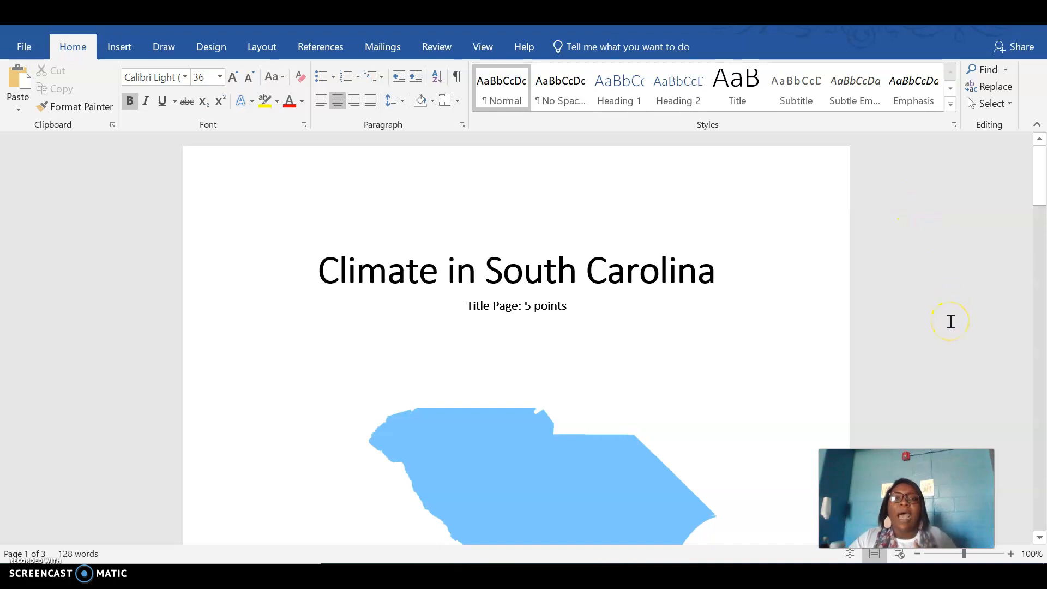
{"action": "left_click", "coordinate": [516, 208]}
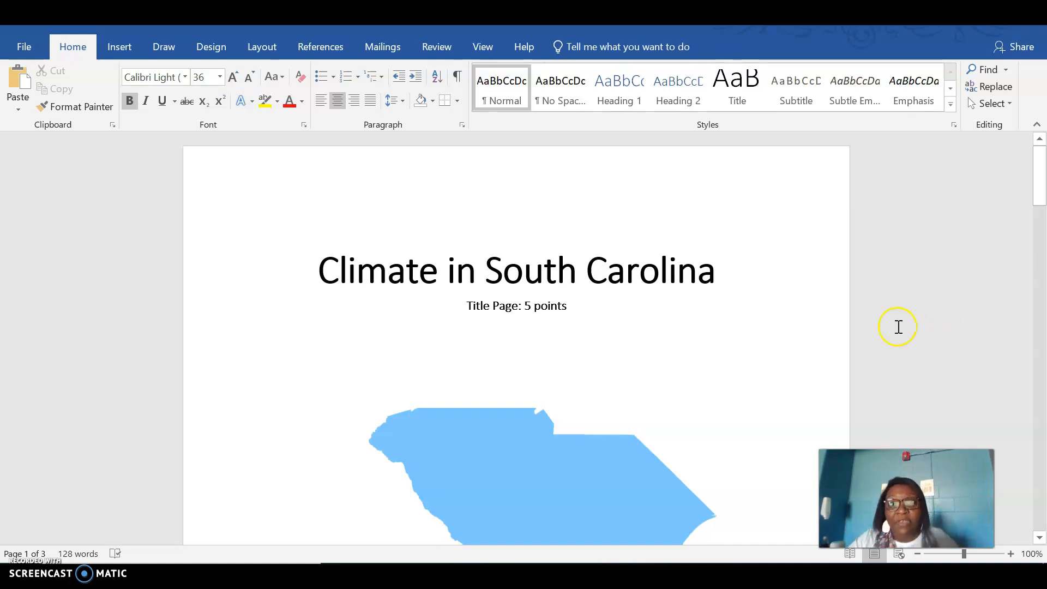
{"action": "mouse_move", "coordinate": [537, 372]}
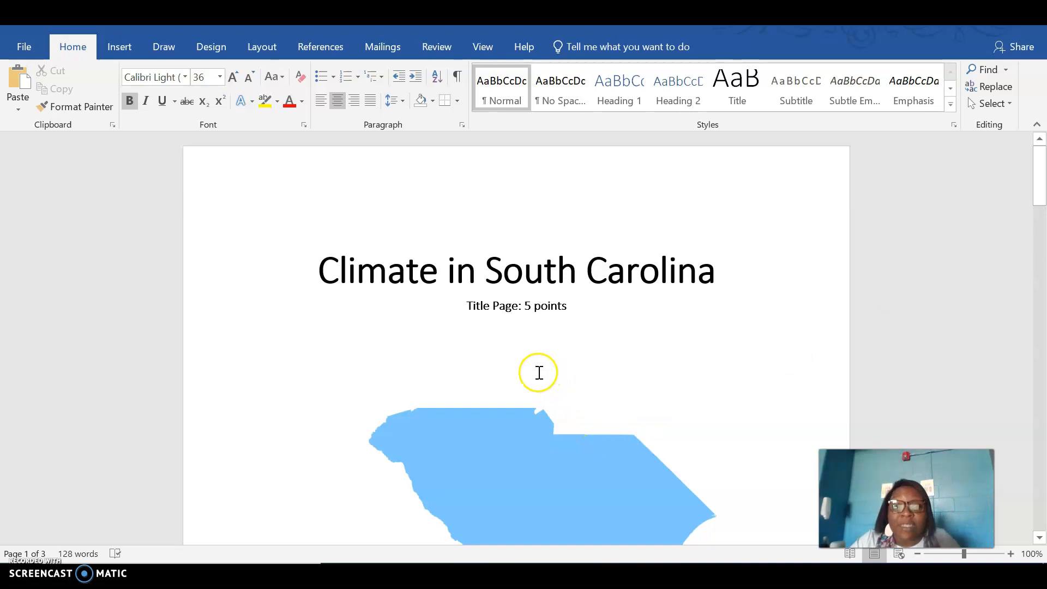
{"action": "mouse_move", "coordinate": [660, 325]}
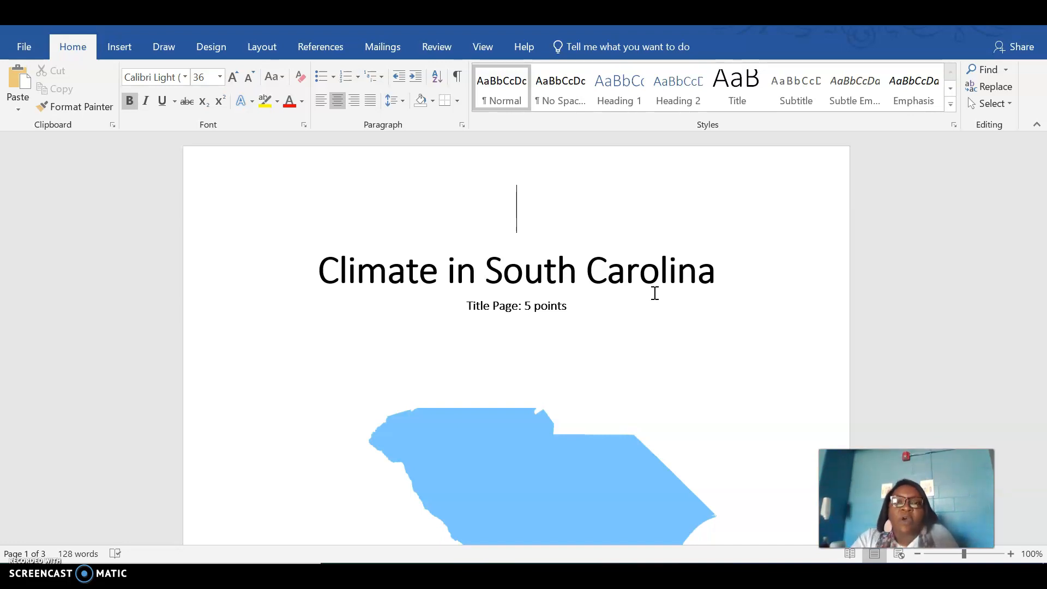
{"action": "scroll", "scroll_direction": "down", "scroll_amount": 3}
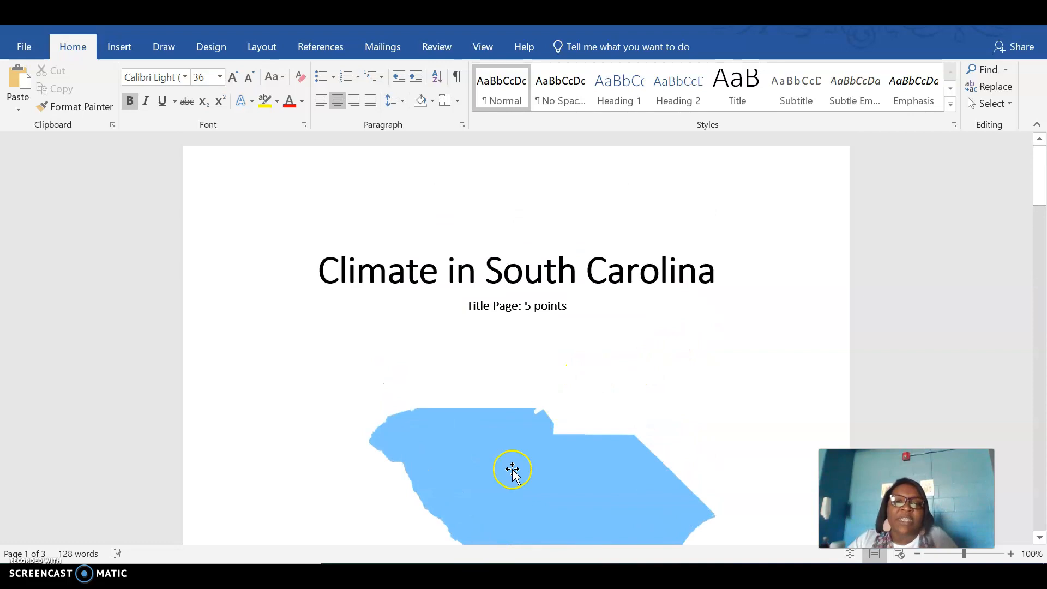
{"action": "mouse_move", "coordinate": [491, 417]}
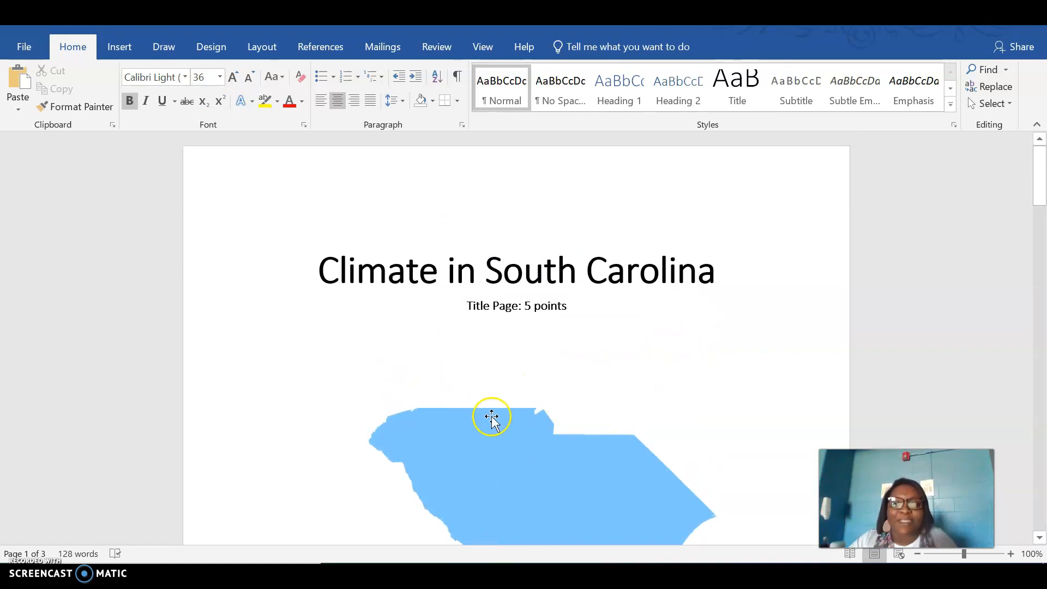
{"action": "mouse_move", "coordinate": [446, 263]}
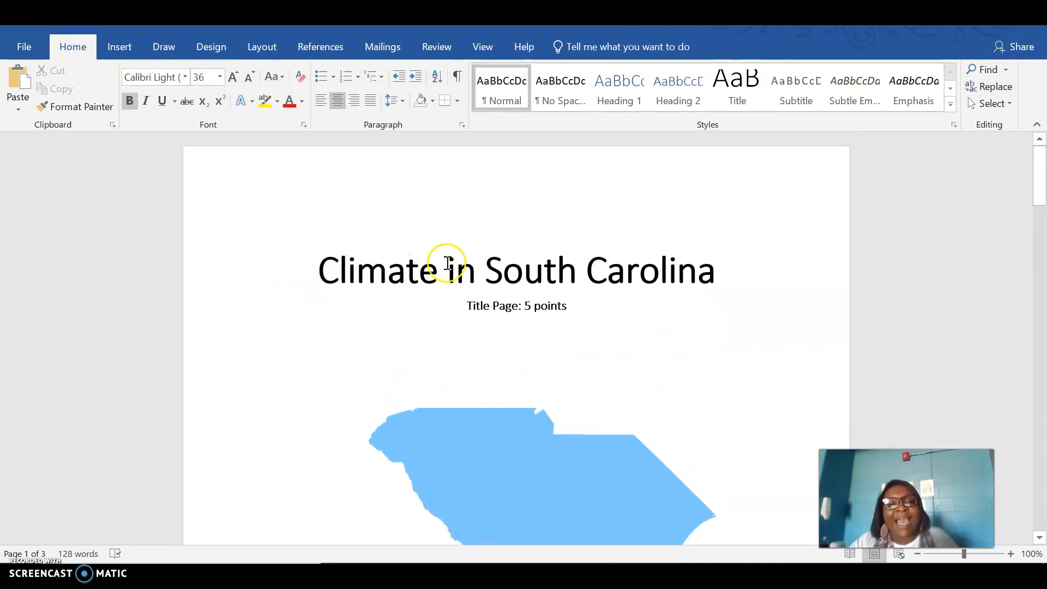
{"action": "left_click_drag", "start_coordinate": [484, 271], "coordinate": [714, 271]}
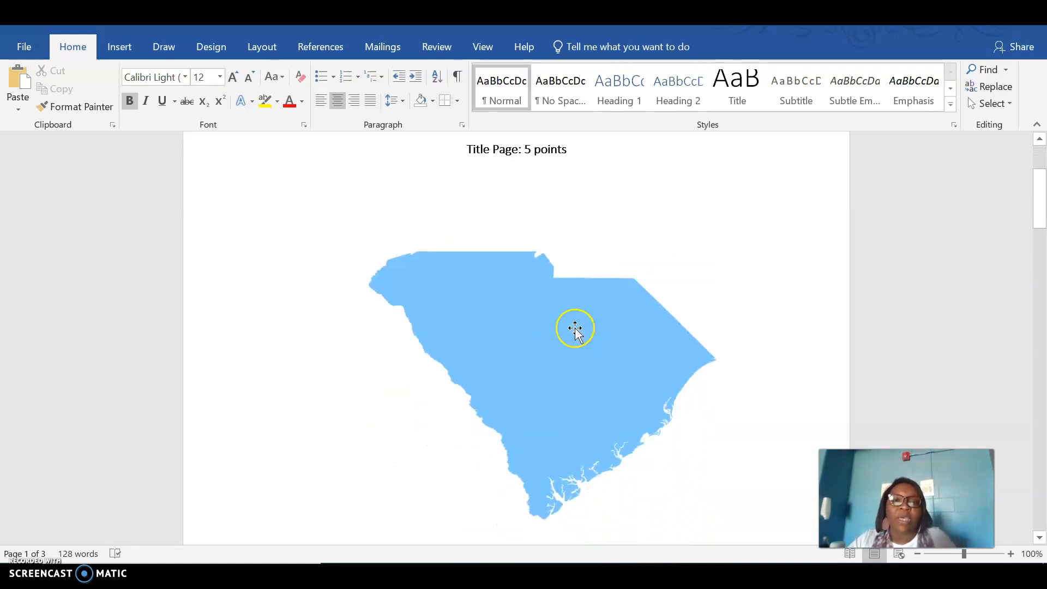
{"action": "scroll", "scroll_direction": "down", "scroll_amount": 3}
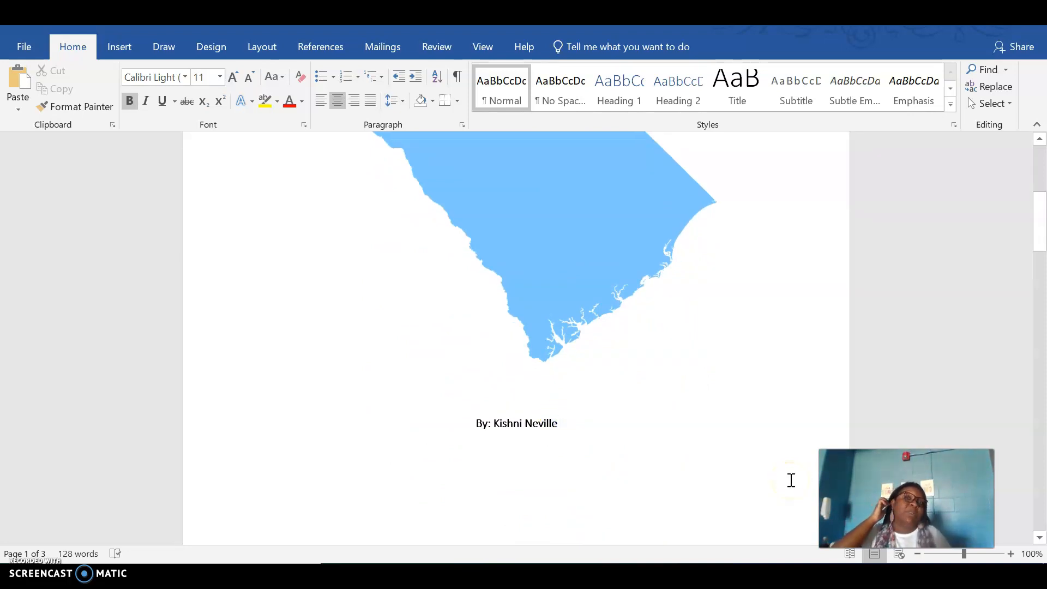
{"action": "type", "text": "and"}
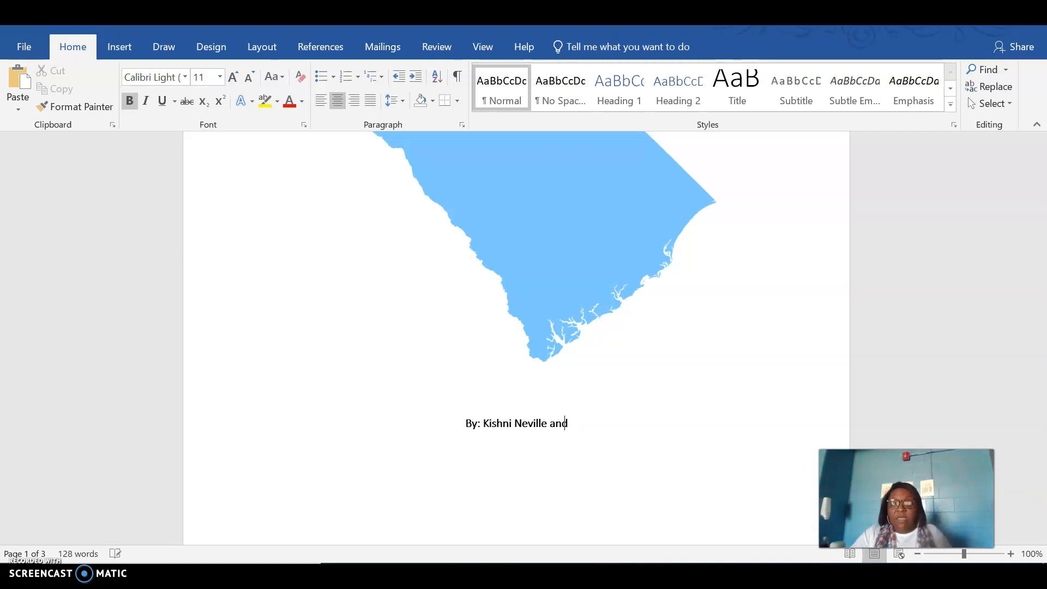
{"action": "type", "text": "Heather"}
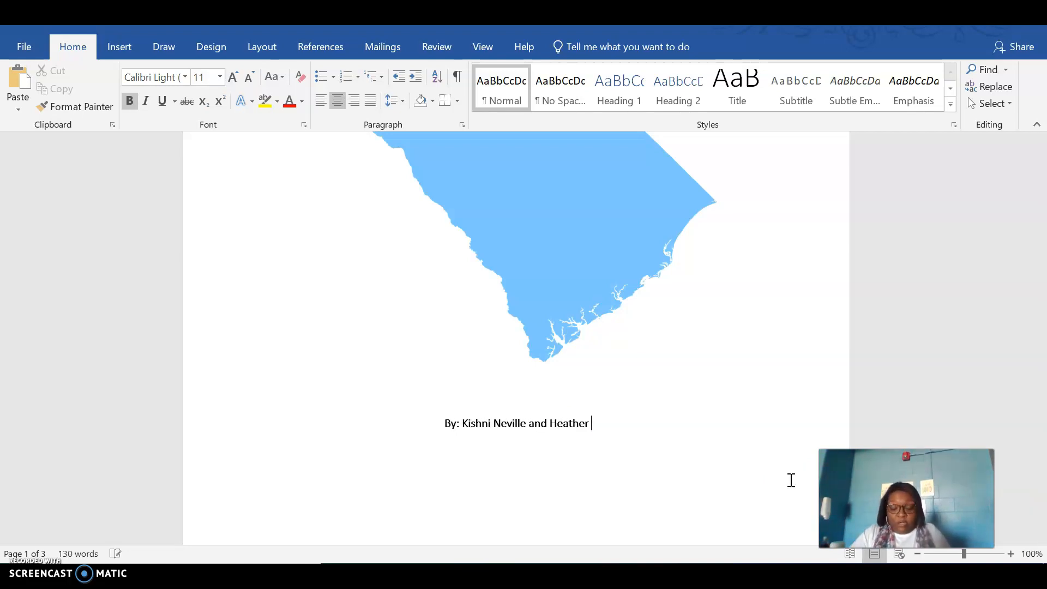
{"action": "type", "text": "Marie"}
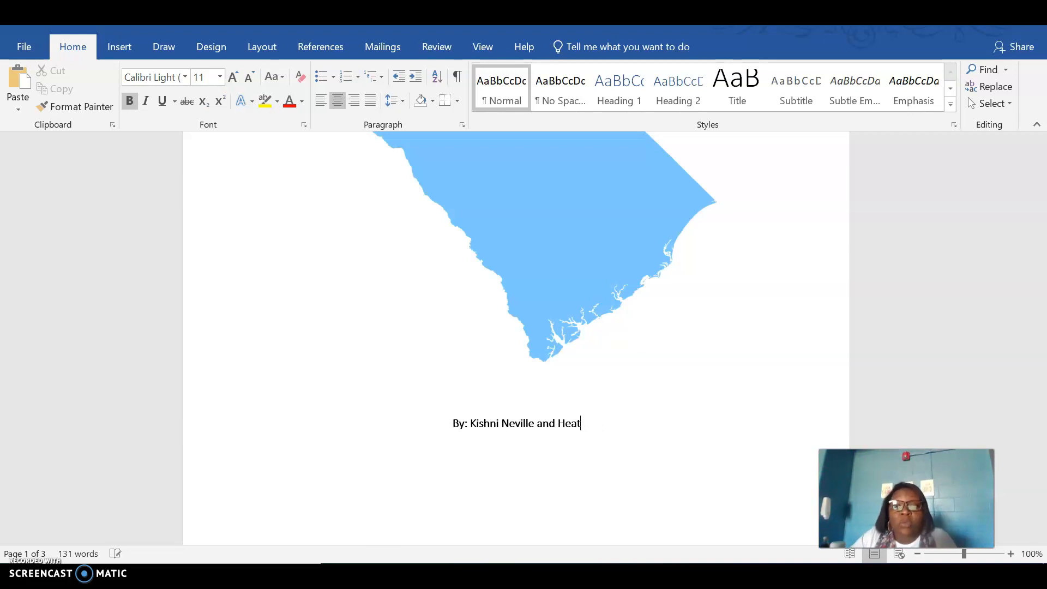
{"action": "key", "text": "Backspace"}
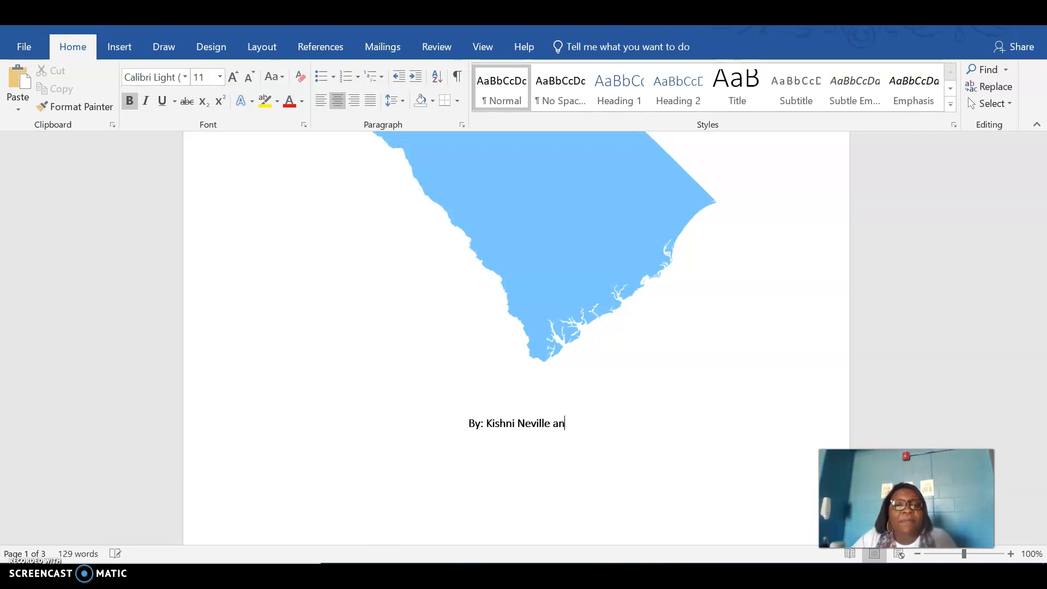
{"action": "key", "text": "Backspace"}
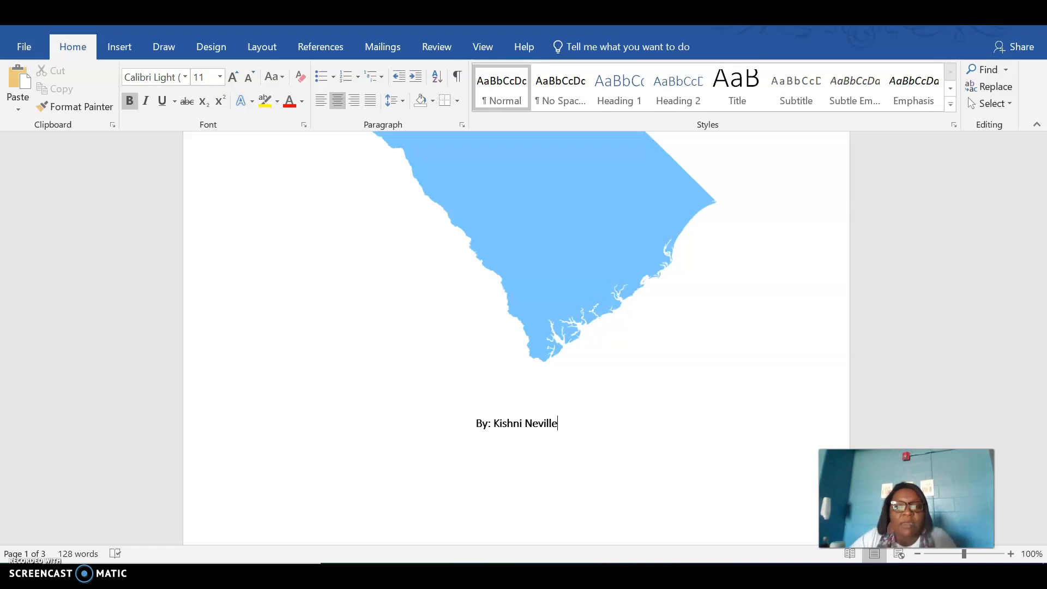
{"action": "scroll", "scroll_direction": "down", "scroll_amount": 3}
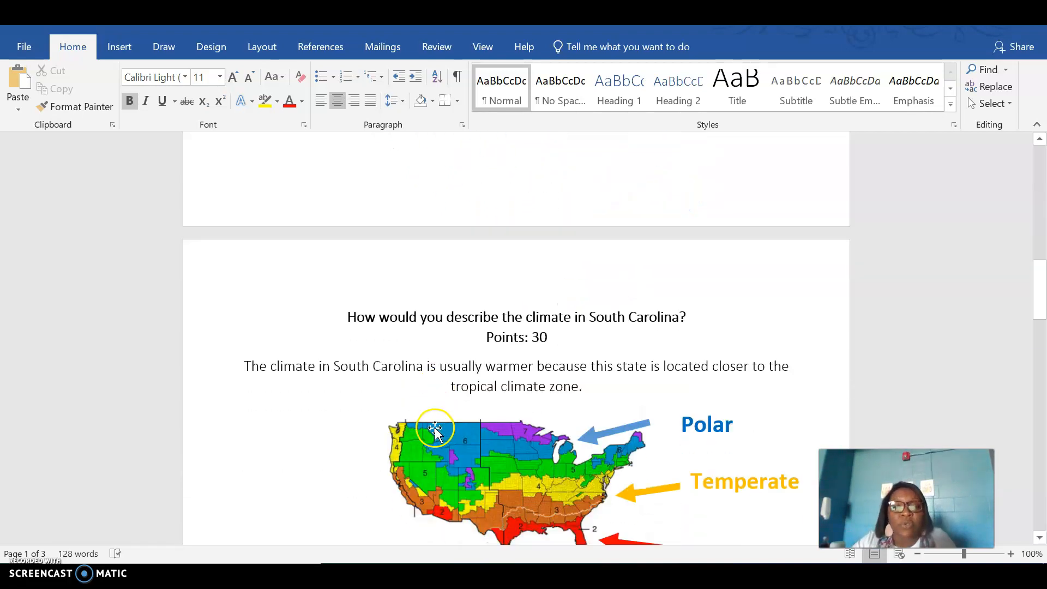
{"action": "scroll", "scroll_direction": "down", "scroll_amount": 3}
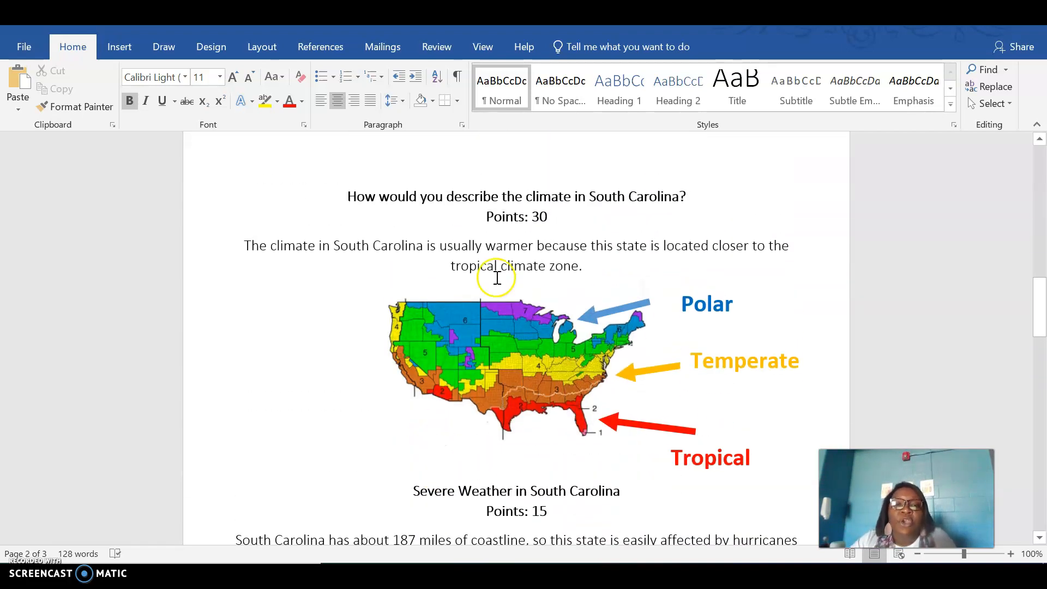
{"action": "mouse_move", "coordinate": [505, 246]}
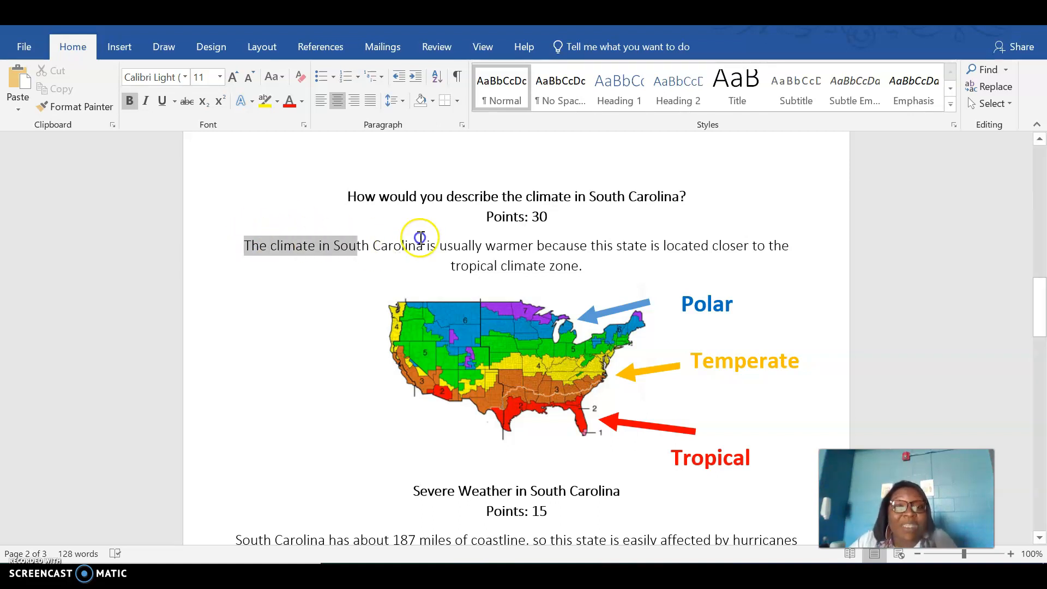
{"action": "left_click_drag", "start_coordinate": [246, 246], "coordinate": [581, 266]}
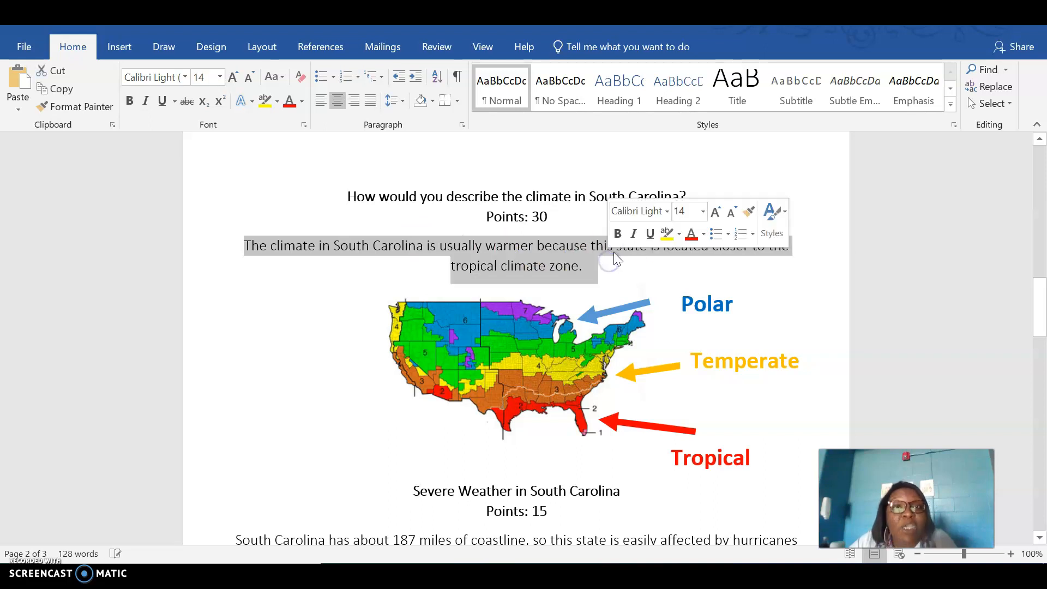
{"action": "left_click", "coordinate": [590, 265]}
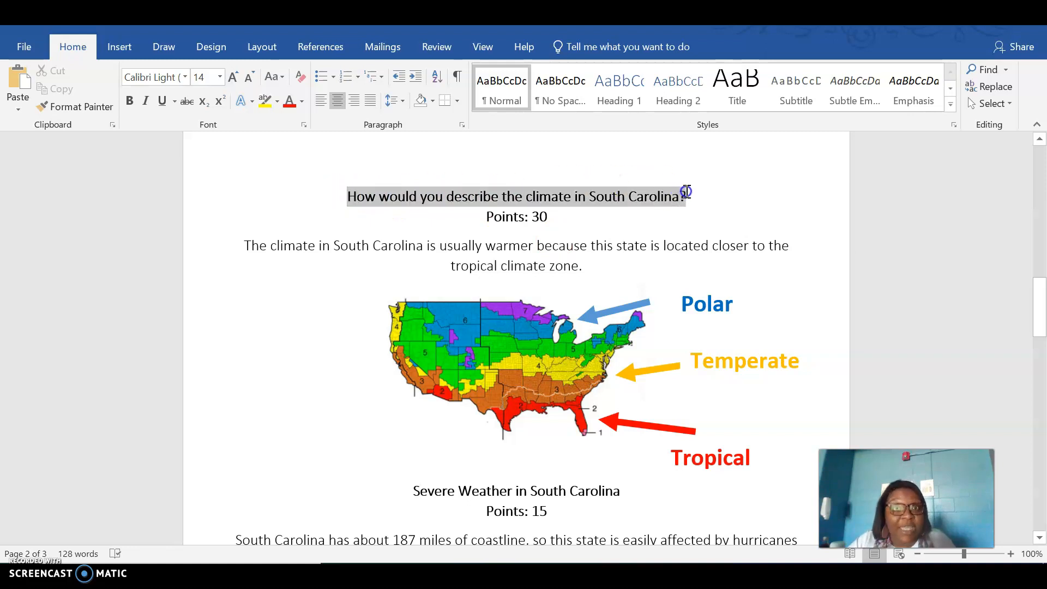
{"action": "left_click", "coordinate": [695, 427]}
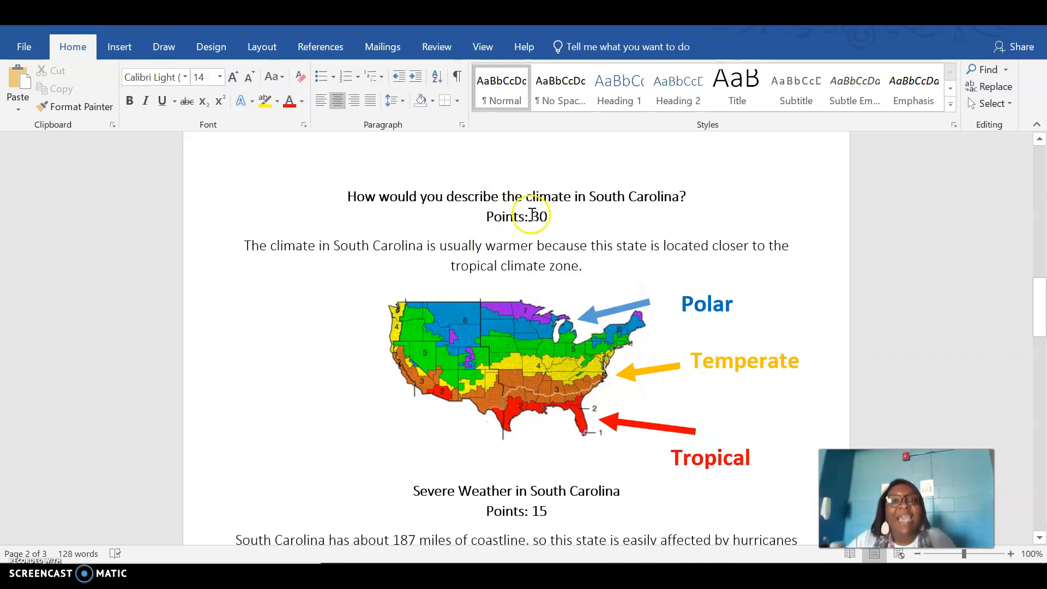
{"action": "mouse_move", "coordinate": [578, 327]}
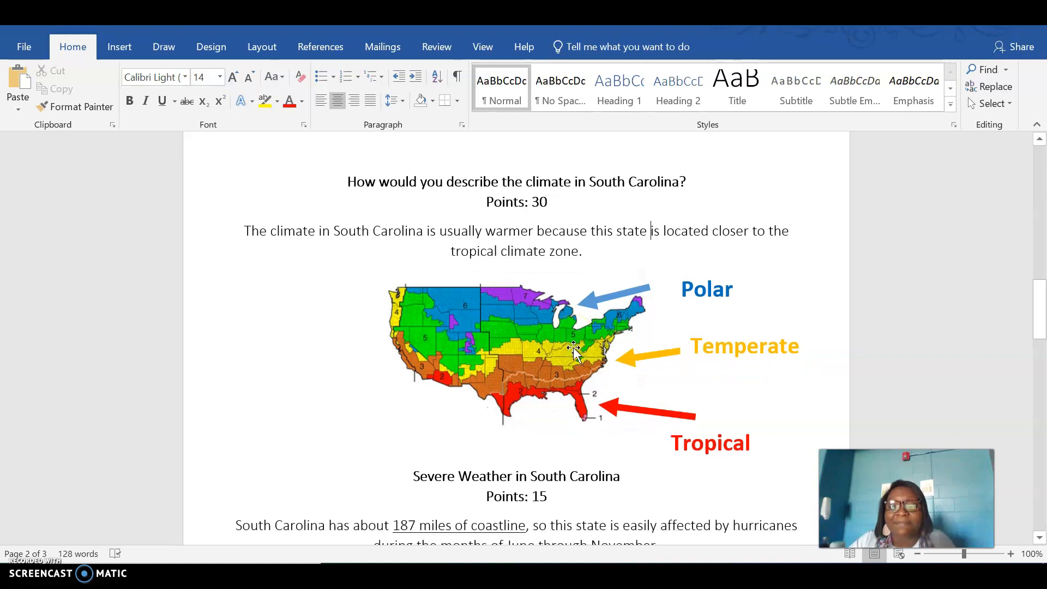
{"action": "scroll", "scroll_direction": "down", "scroll_amount": 3}
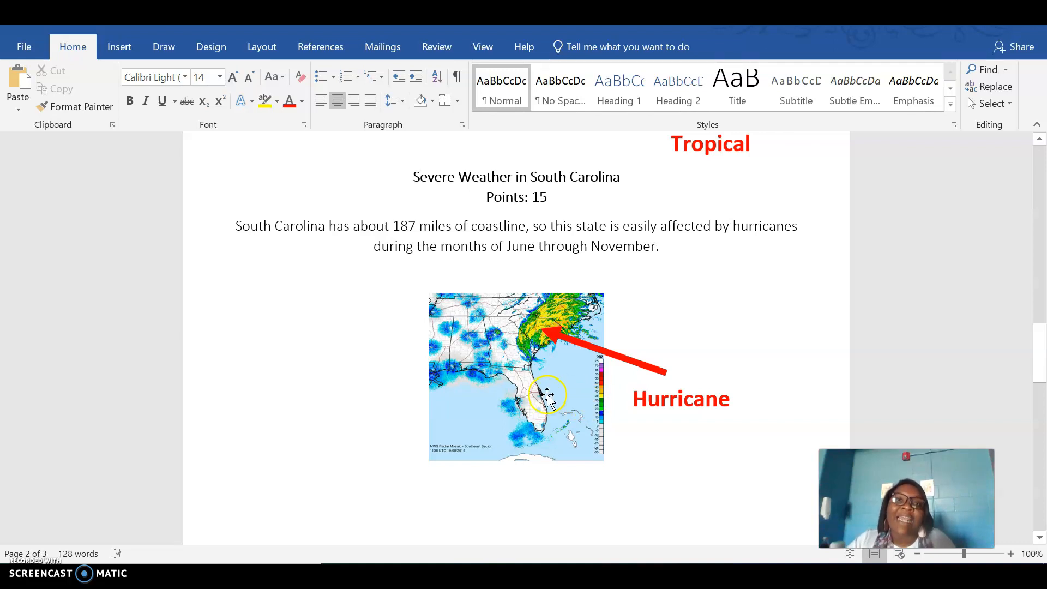
{"action": "mouse_move", "coordinate": [507, 388]}
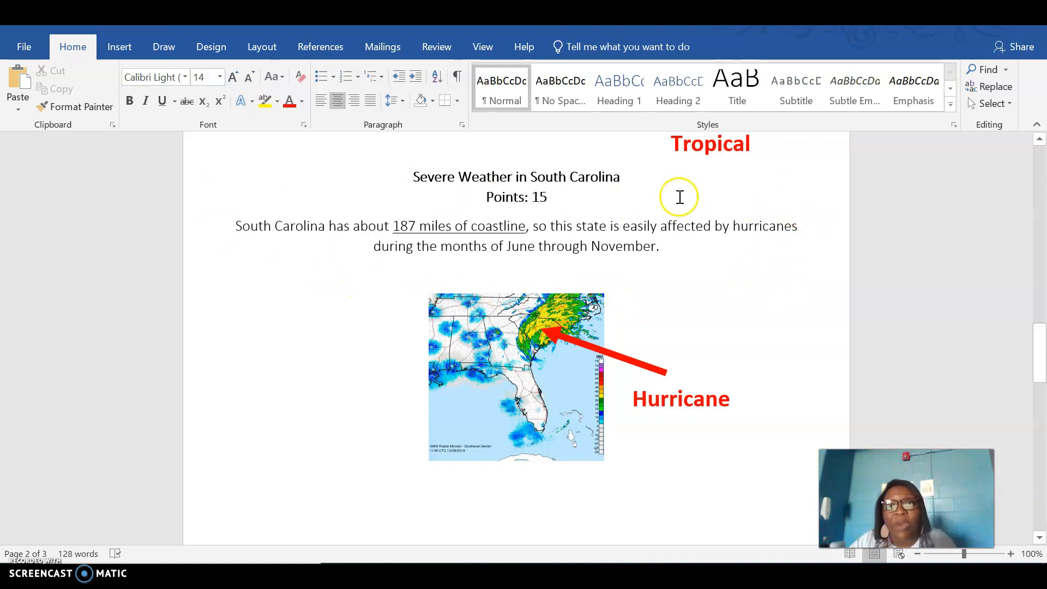
{"action": "mouse_move", "coordinate": [220, 204]}
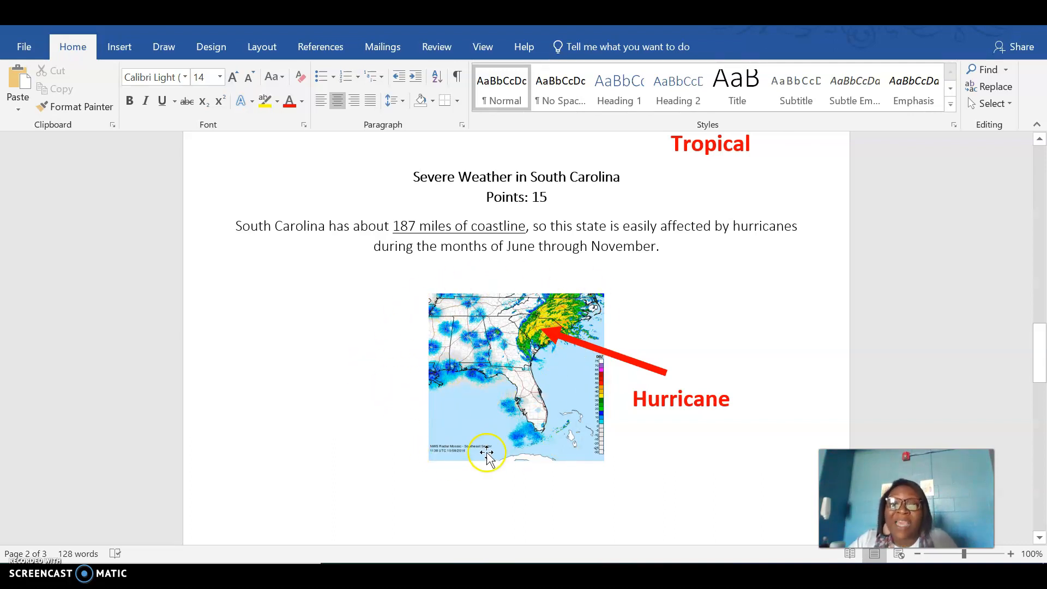
{"action": "mouse_move", "coordinate": [535, 317]}
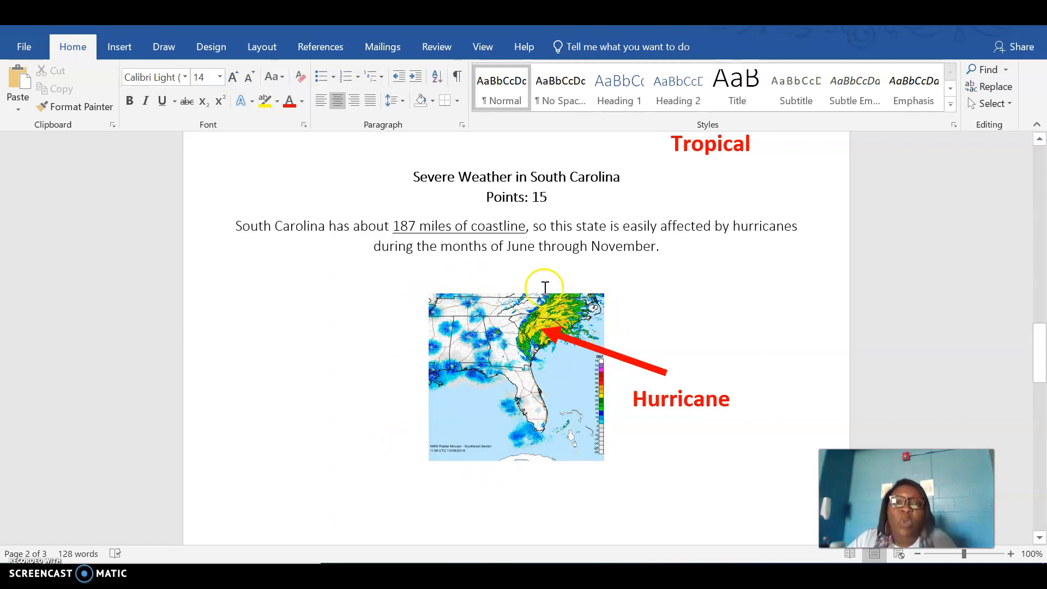
{"action": "mouse_move", "coordinate": [598, 392]}
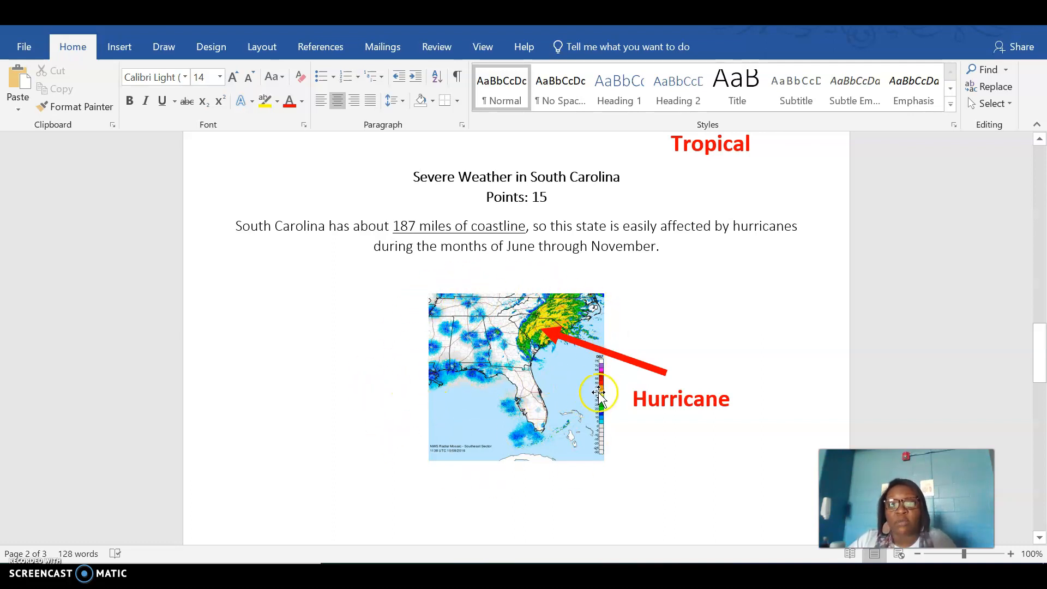
{"action": "mouse_move", "coordinate": [471, 314]}
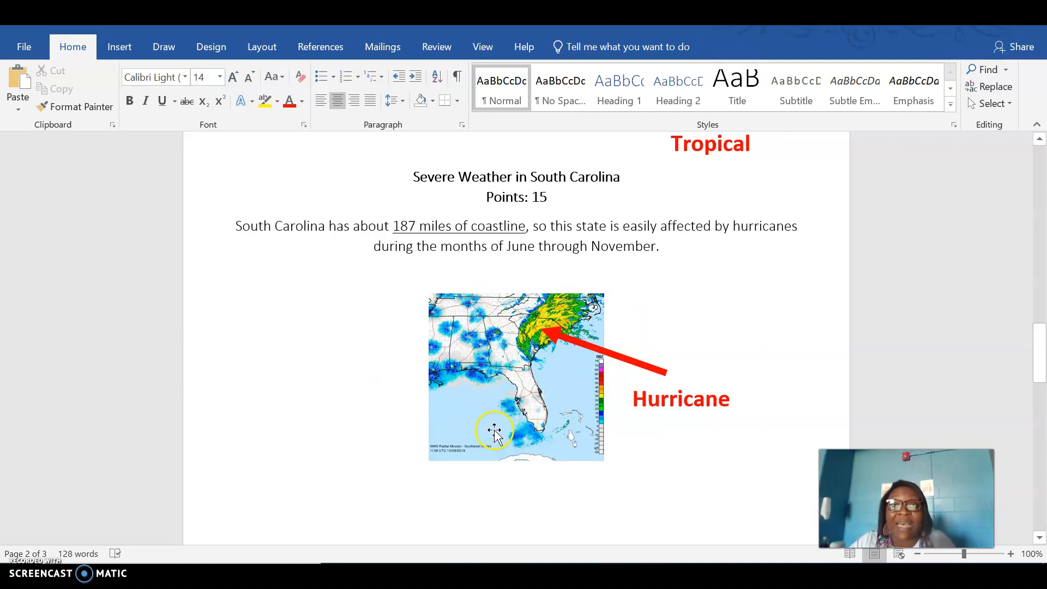
{"action": "mouse_move", "coordinate": [514, 403]}
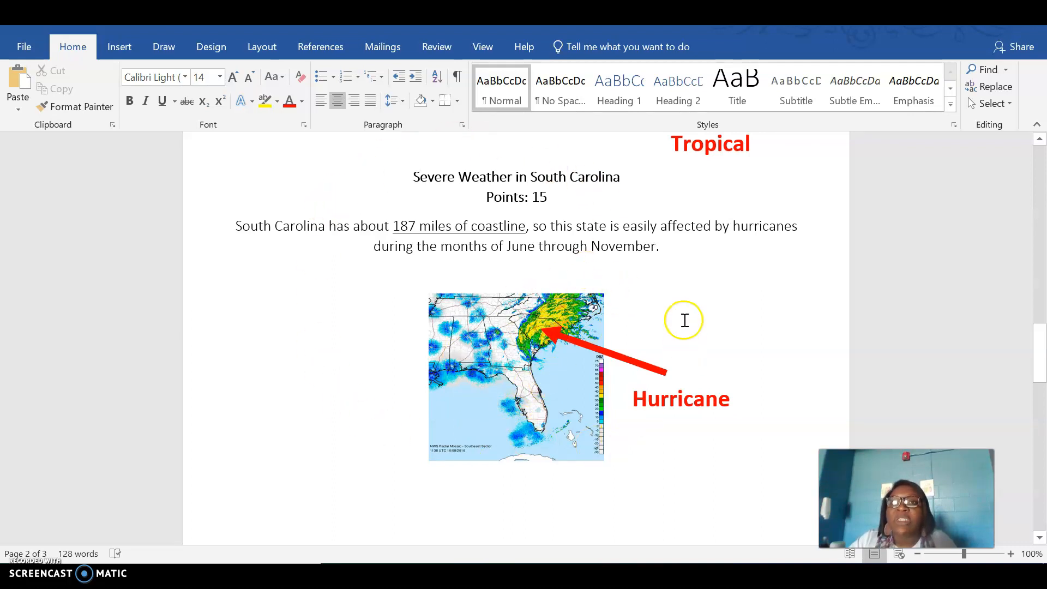
{"action": "mouse_move", "coordinate": [423, 433]}
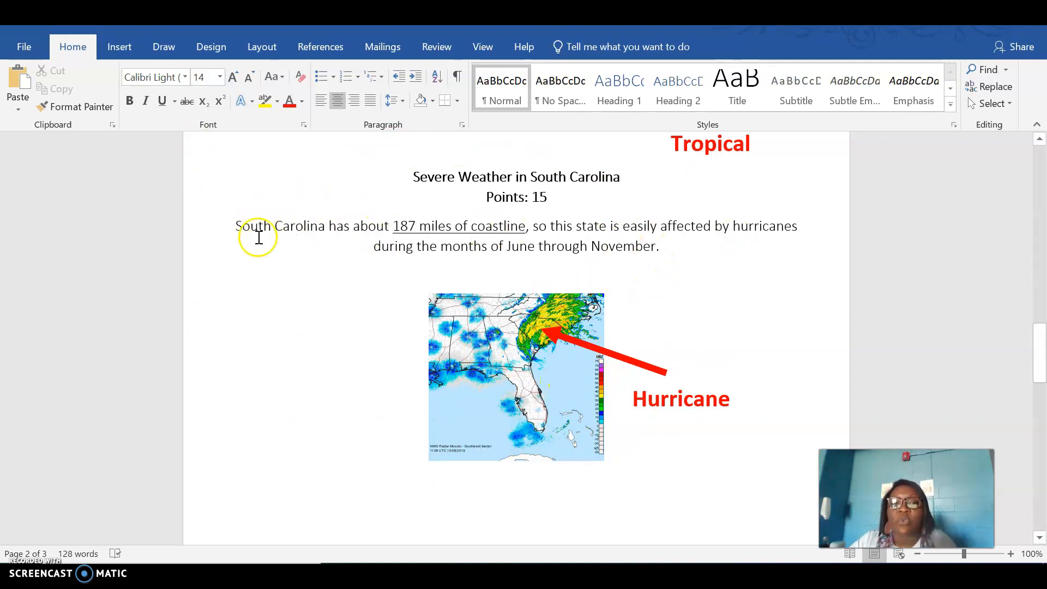
{"action": "mouse_move", "coordinate": [664, 251]}
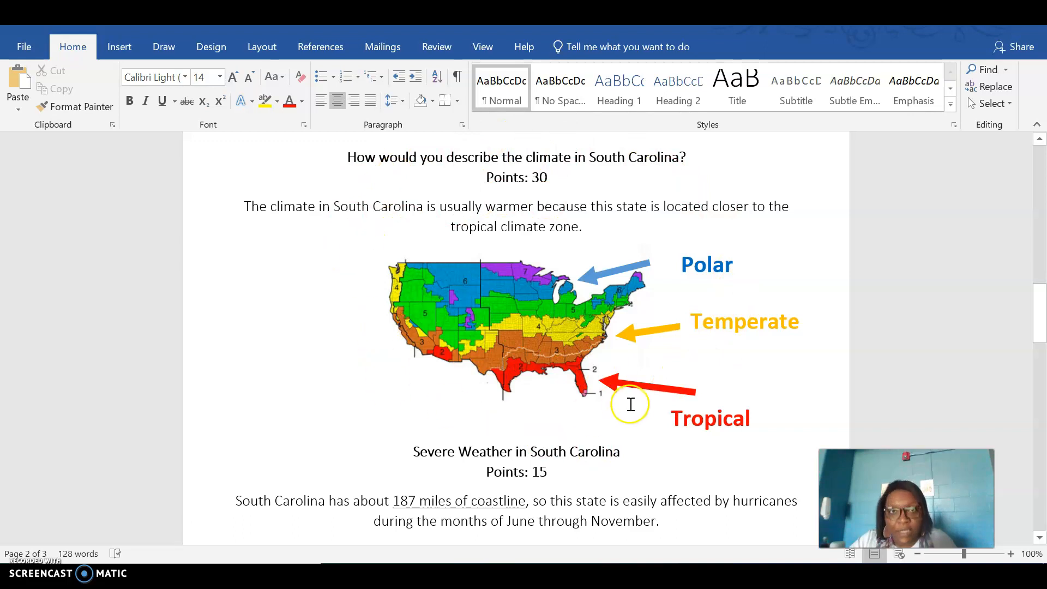
{"action": "mouse_move", "coordinate": [523, 162]}
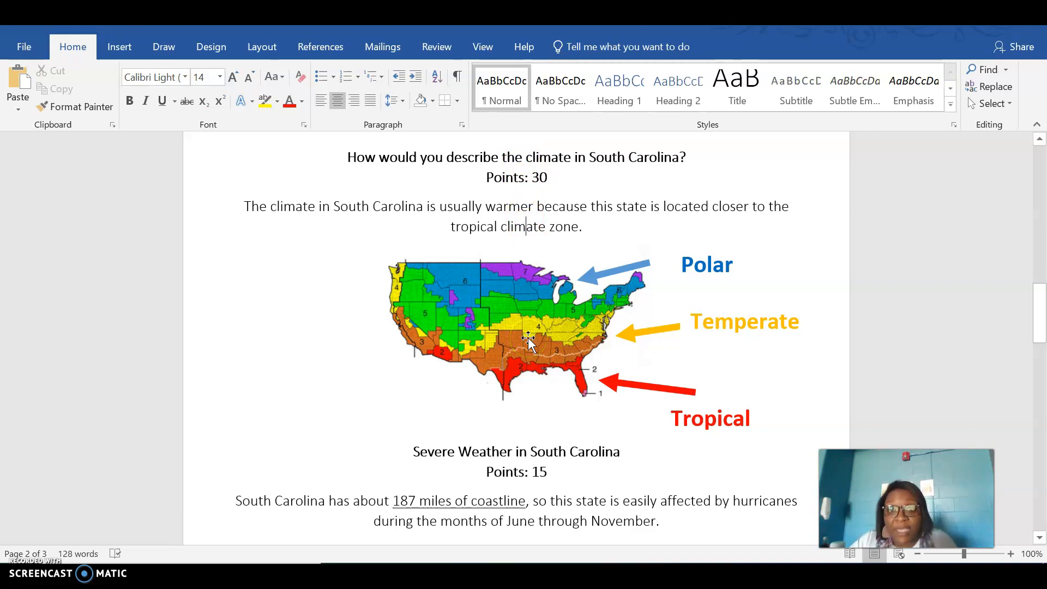
{"action": "scroll", "scroll_direction": "down", "scroll_amount": 3}
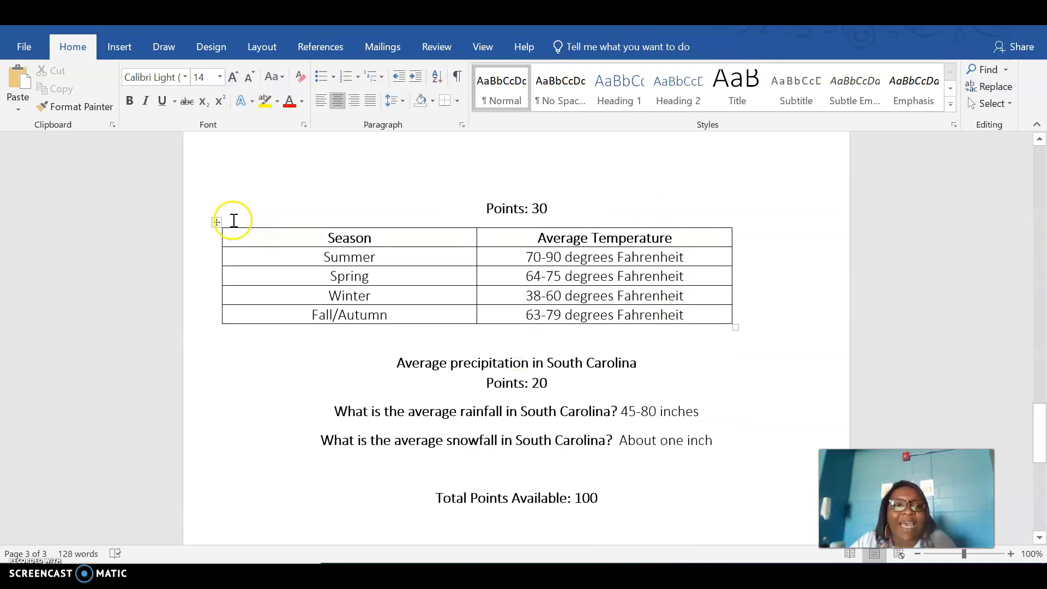
{"action": "left_click", "coordinate": [216, 221]}
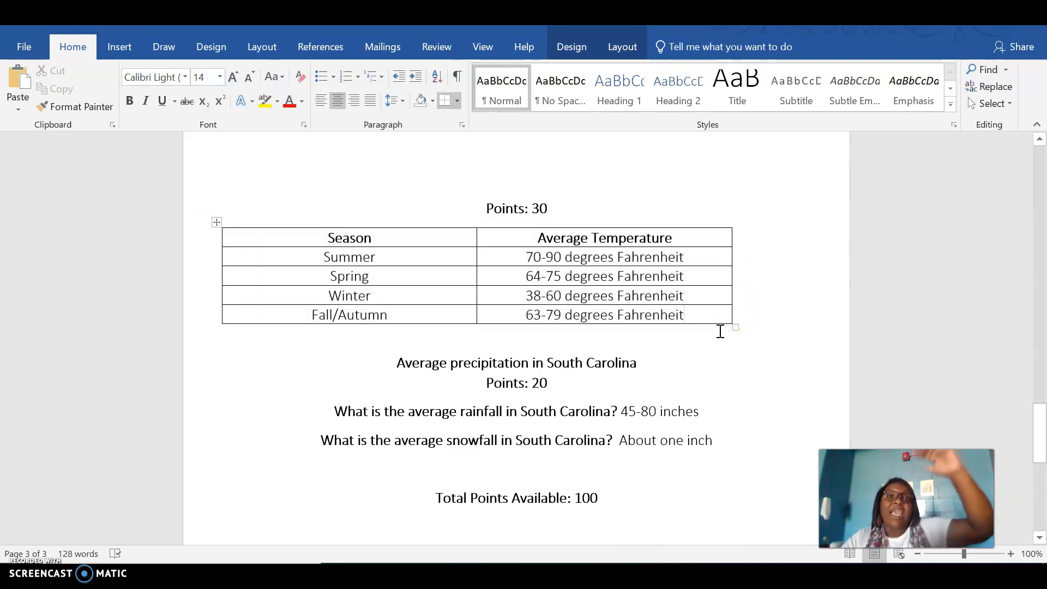
{"action": "mouse_move", "coordinate": [719, 341]}
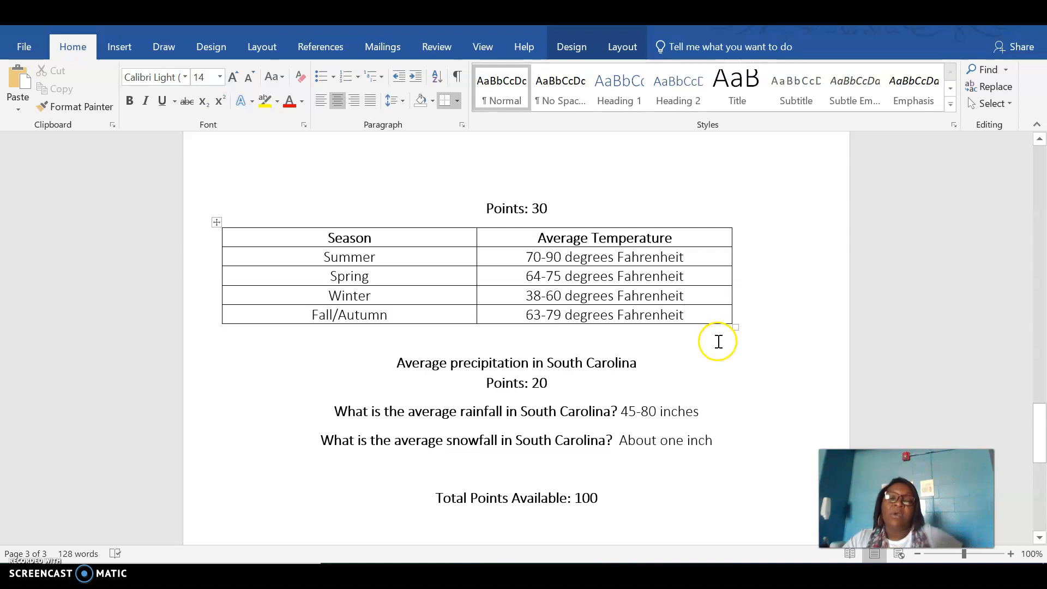
{"action": "scroll", "scroll_direction": "down", "scroll_amount": 3}
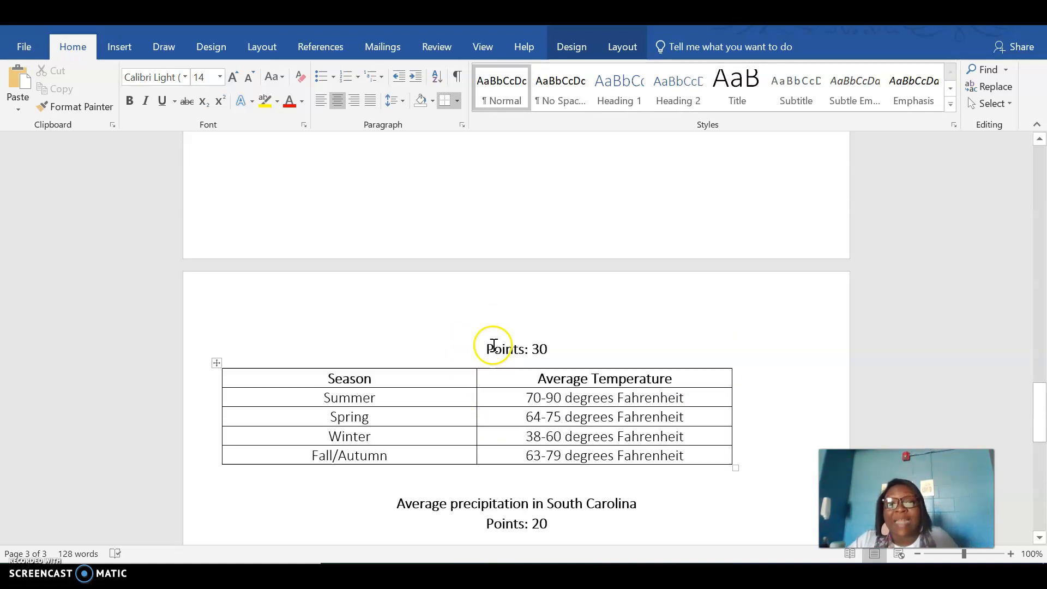
{"action": "scroll", "scroll_direction": "down", "scroll_amount": 3}
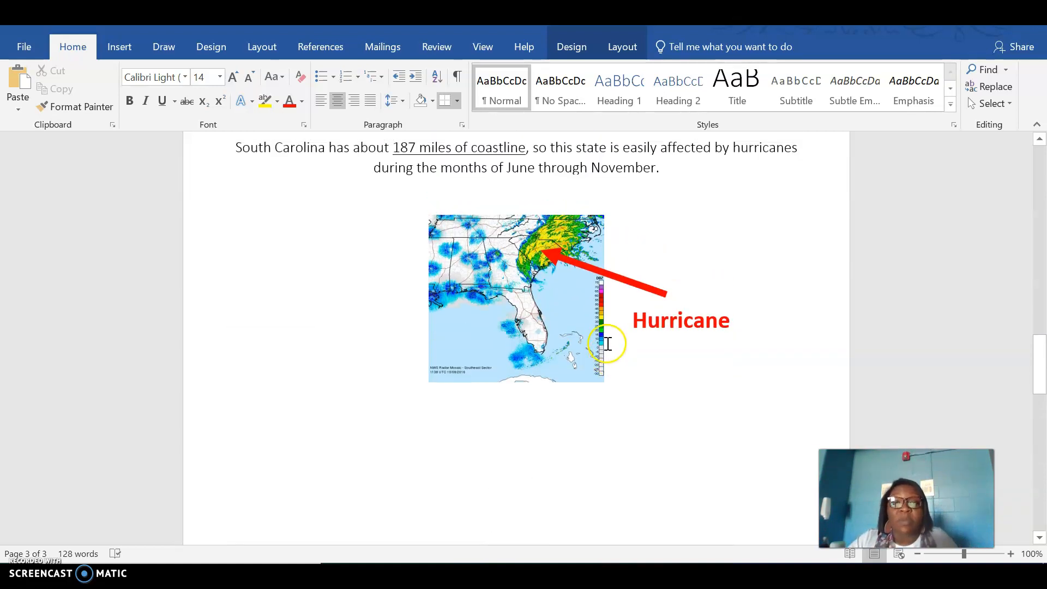
{"action": "scroll", "scroll_direction": "down", "scroll_amount": 3}
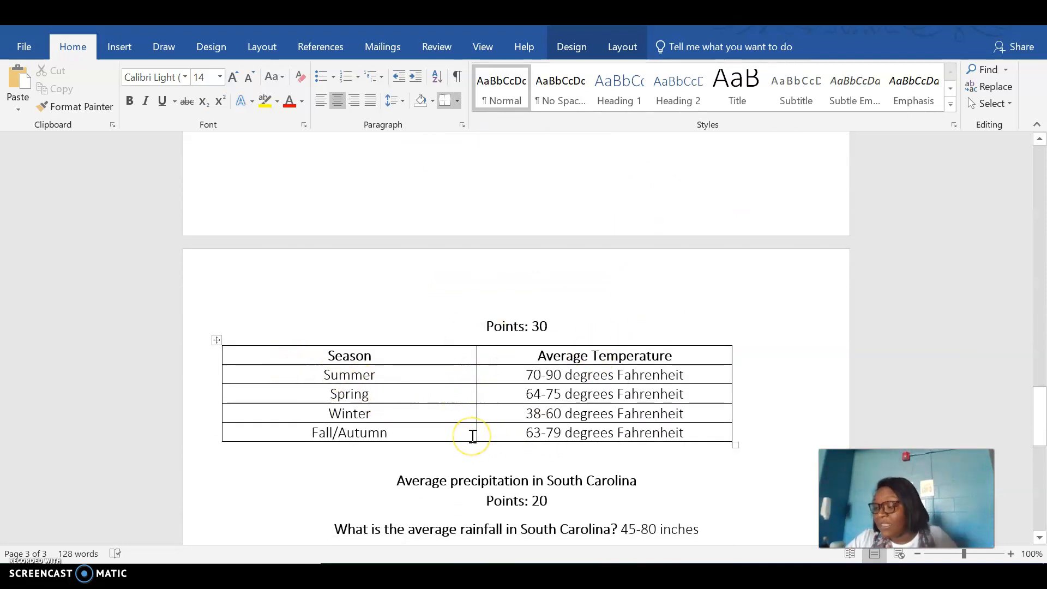
{"action": "mouse_move", "coordinate": [487, 471]}
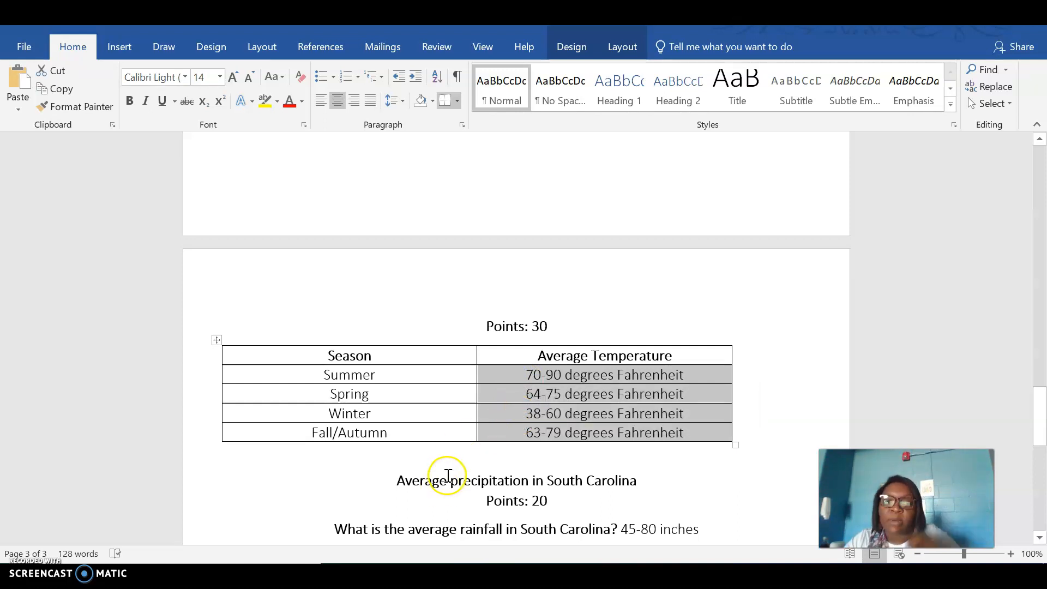
{"action": "mouse_move", "coordinate": [449, 408]}
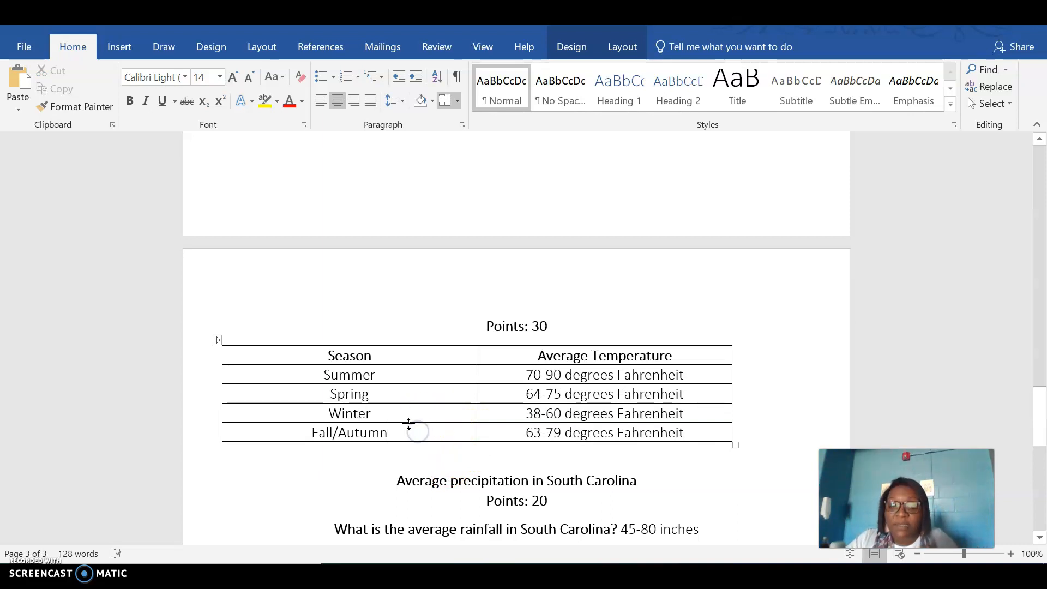
{"action": "double_click", "coordinate": [362, 432]}
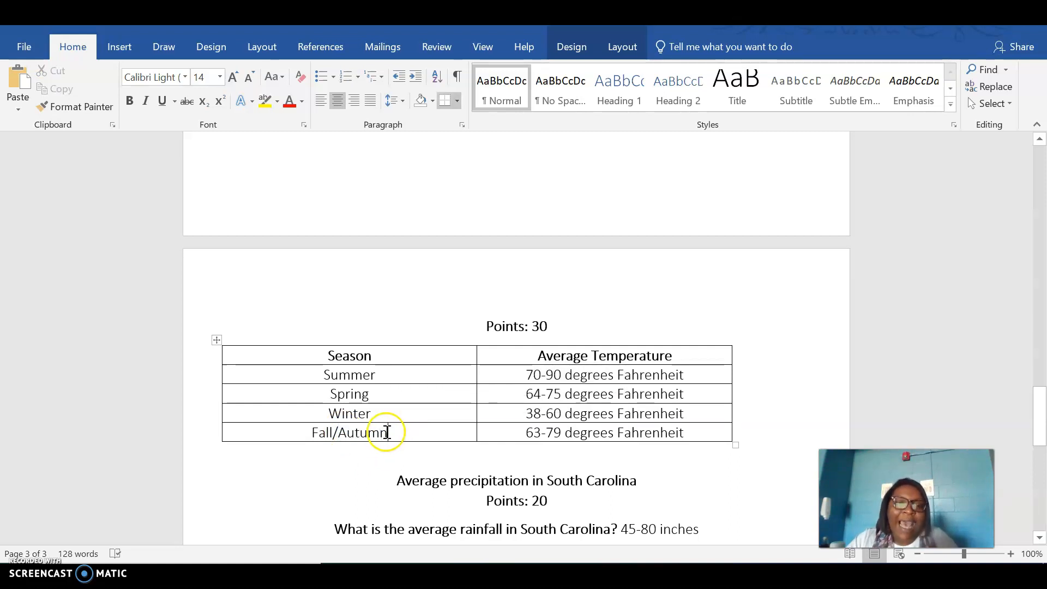
{"action": "double_click", "coordinate": [367, 433]}
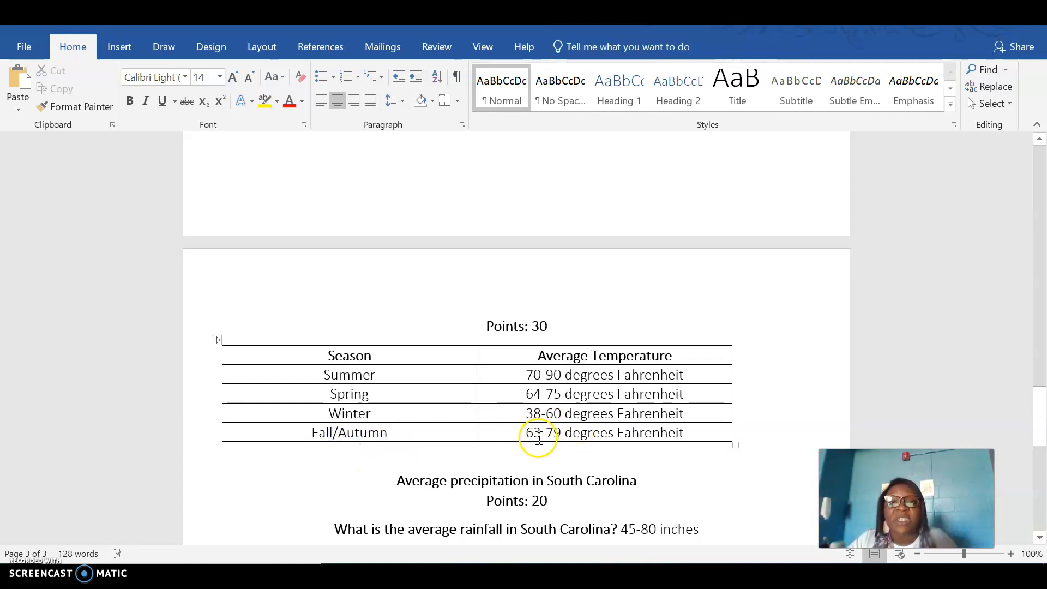
{"action": "mouse_move", "coordinate": [614, 394]}
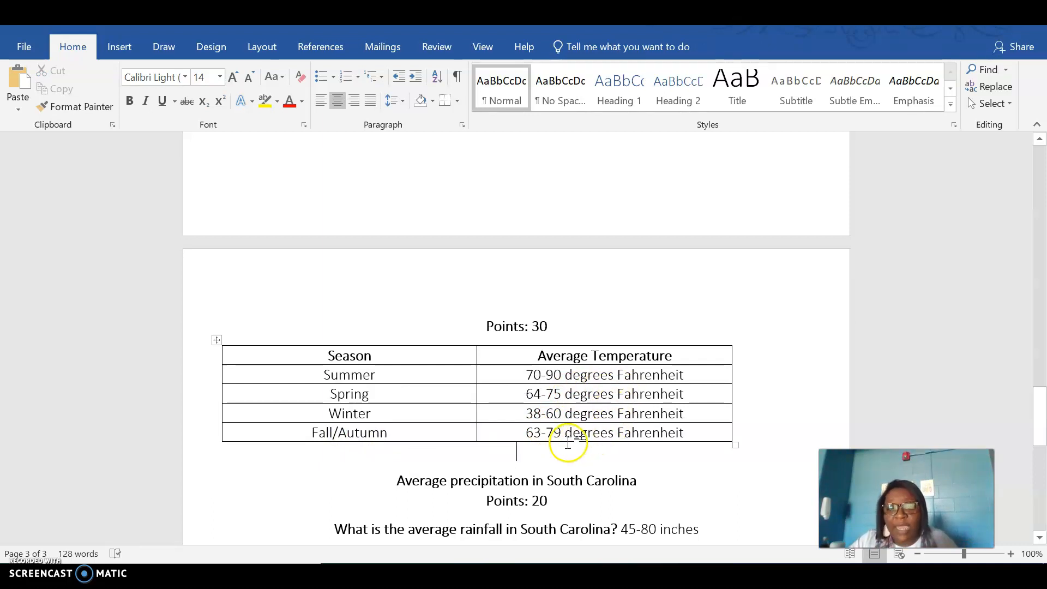
{"action": "mouse_move", "coordinate": [574, 444]}
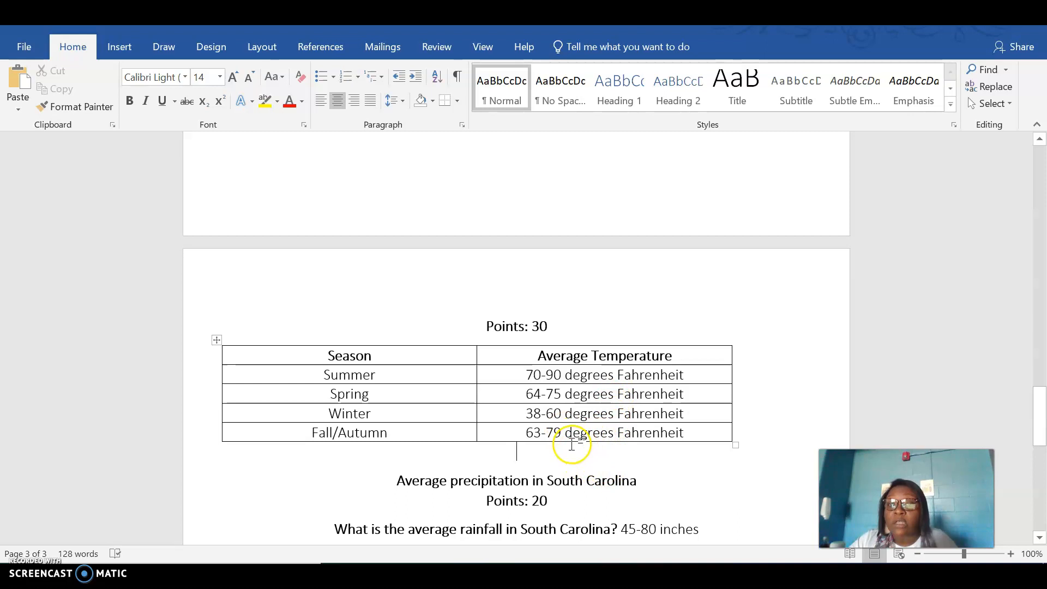
{"action": "mouse_move", "coordinate": [581, 471]}
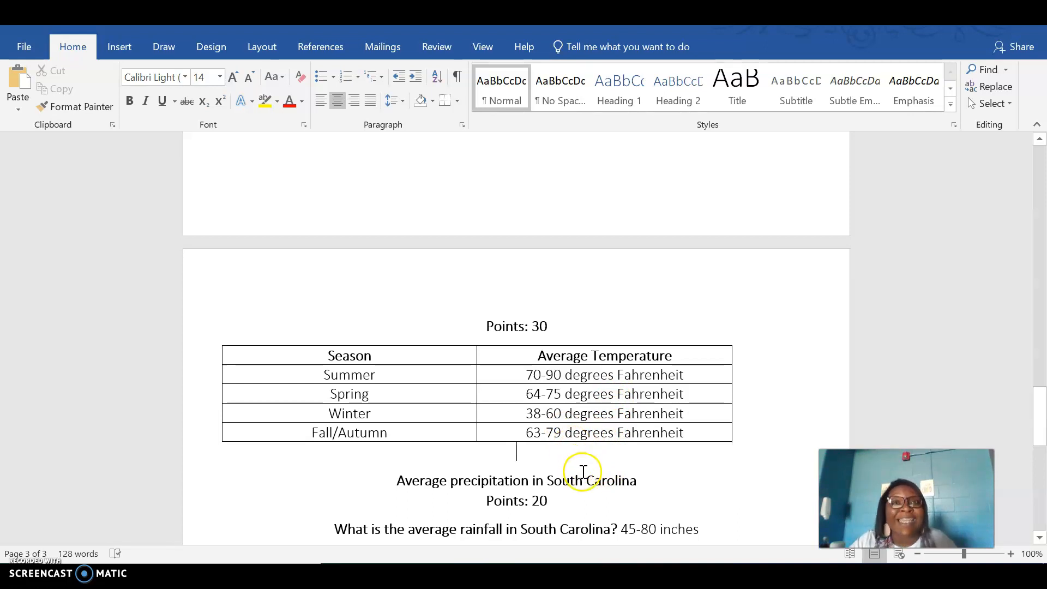
{"action": "scroll", "scroll_direction": "down", "scroll_amount": 3}
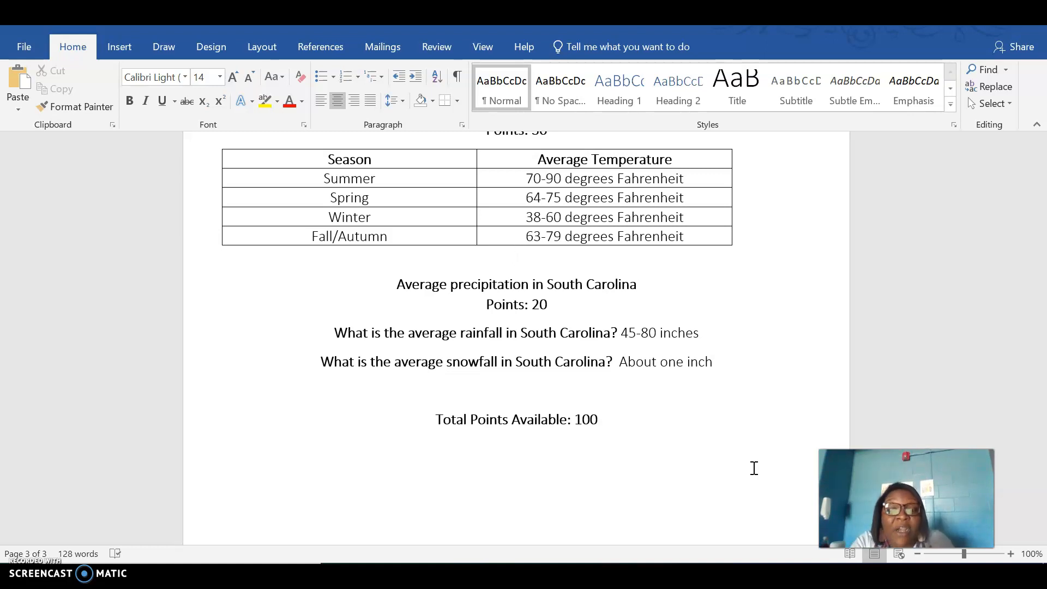
{"action": "left_click", "coordinate": [516, 257]}
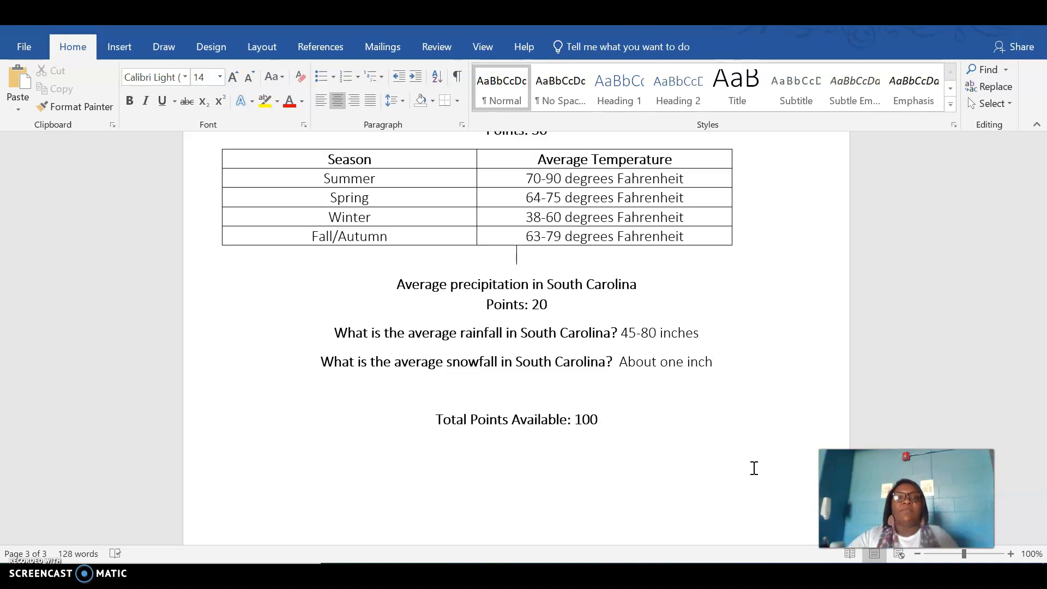
- Scroll the Schoology 'Investigating Climate in a State' assignment page to show the attached report
{"action": "scroll", "scroll_direction": "down", "scroll_amount": 3}
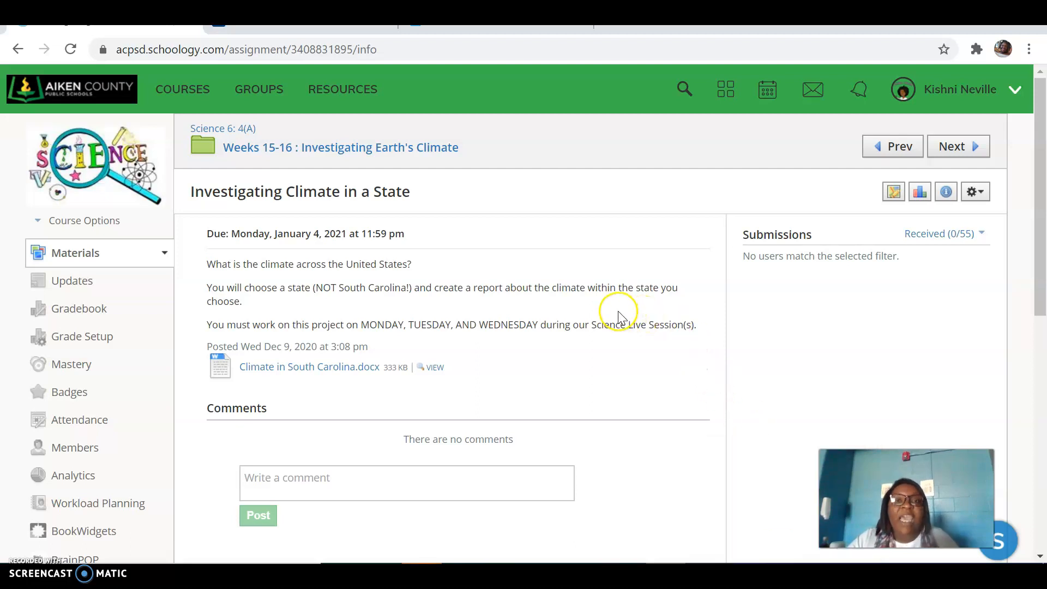
{"action": "mouse_move", "coordinate": [618, 315]}
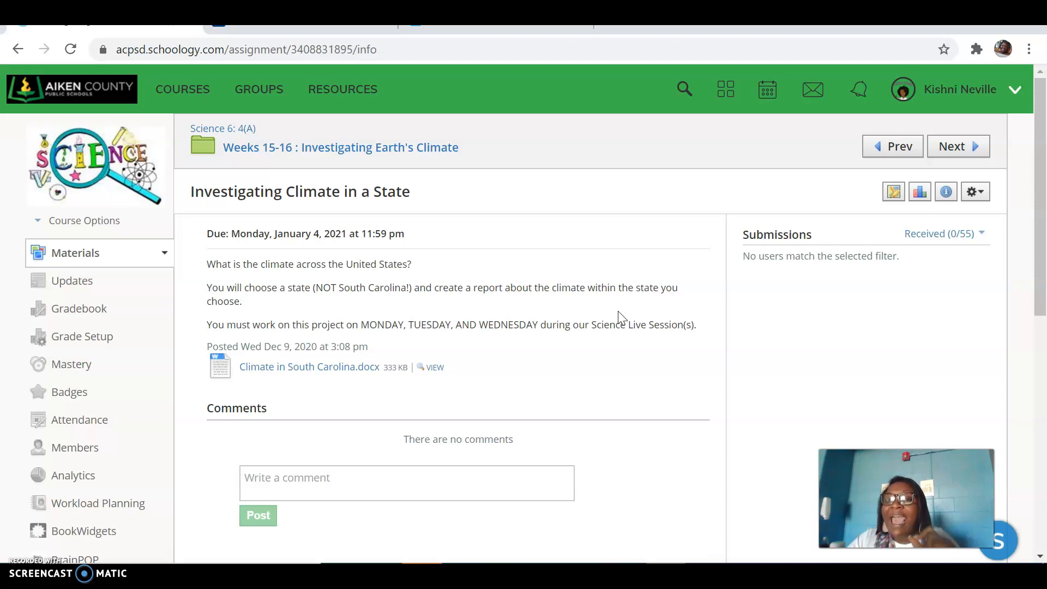